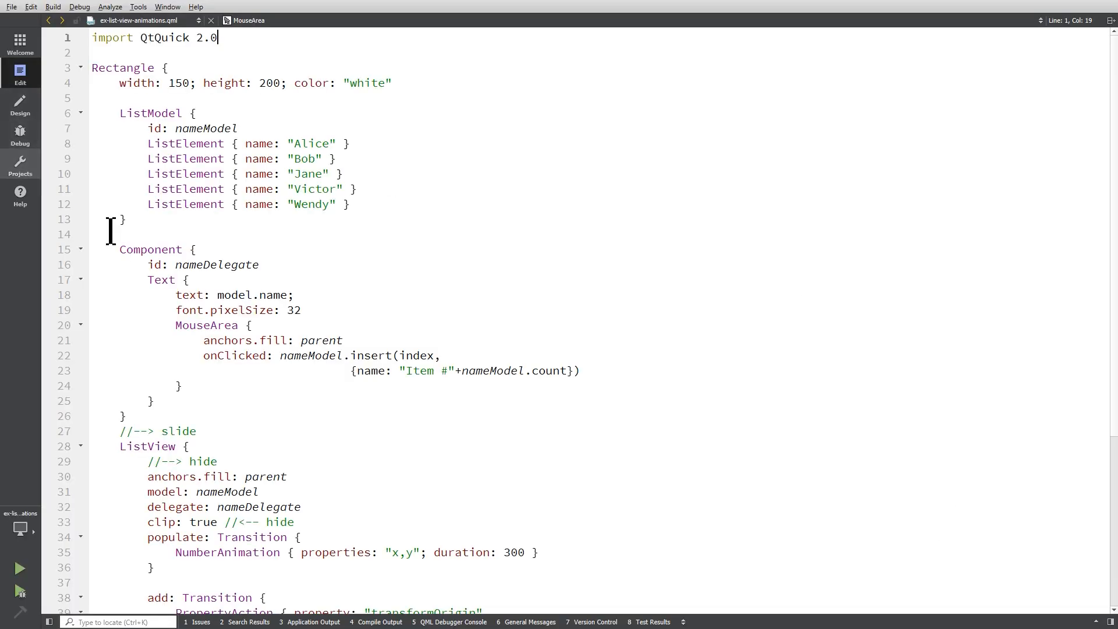
Run the ListView example twice, inserting Item #5 and Item #6 before closing it.
{"action": "left_click", "coordinate": [19, 569]}
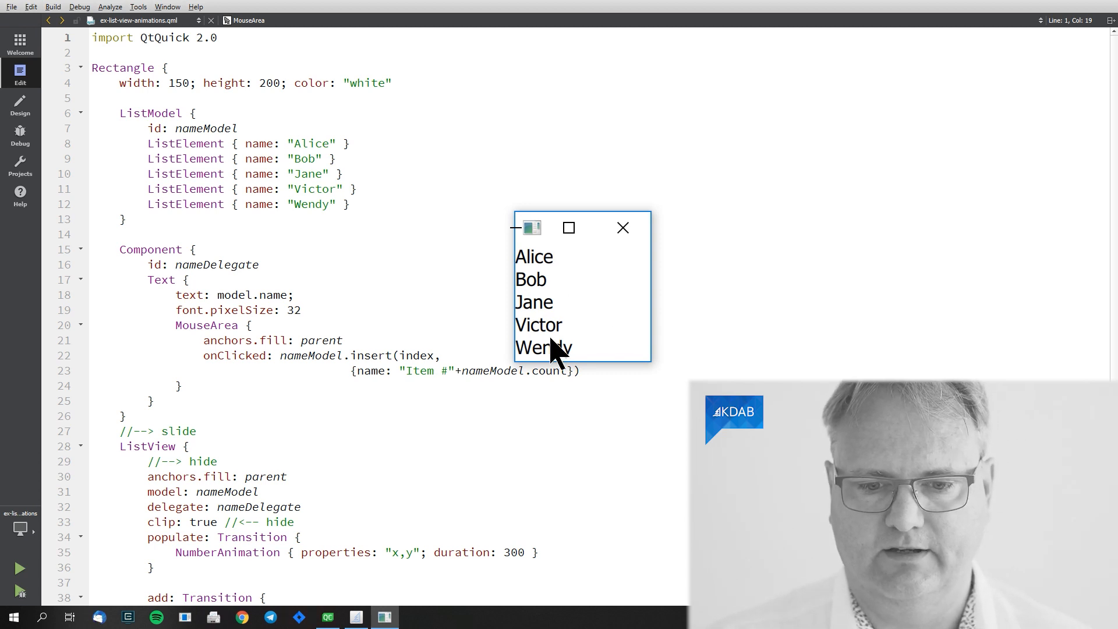
{"action": "mouse_move", "coordinate": [610, 257]}
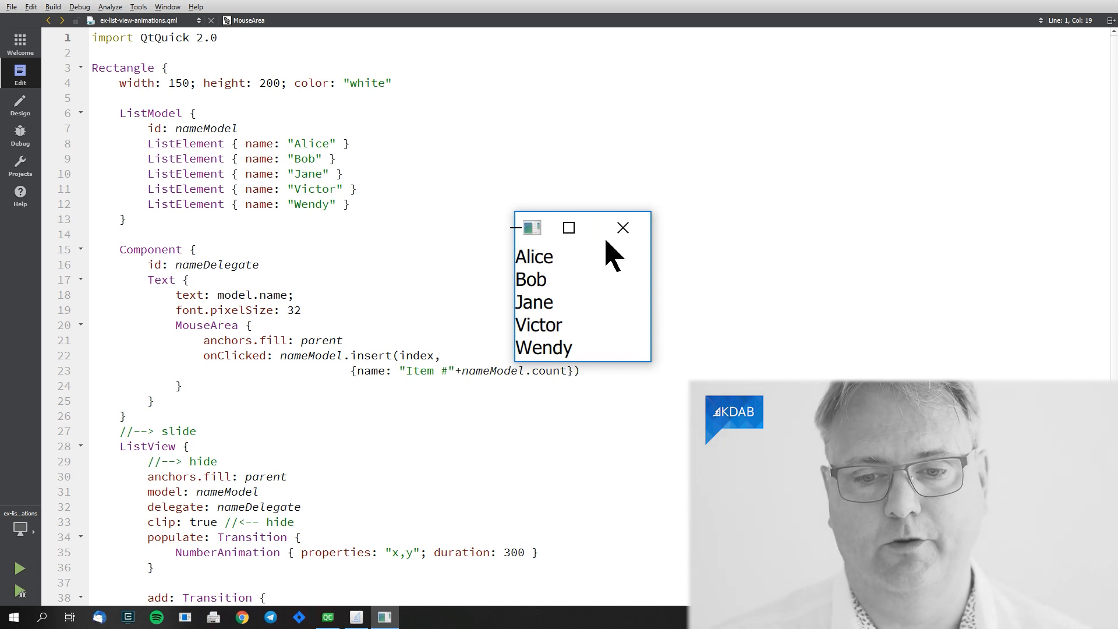
{"action": "mouse_move", "coordinate": [623, 228]}
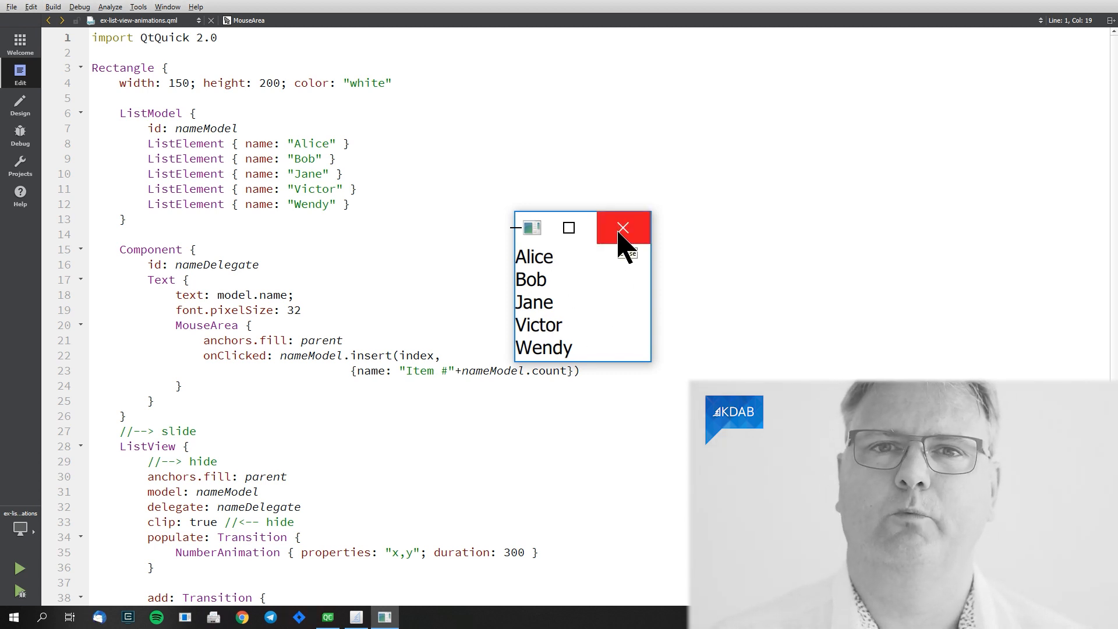
{"action": "mouse_move", "coordinate": [624, 246]}
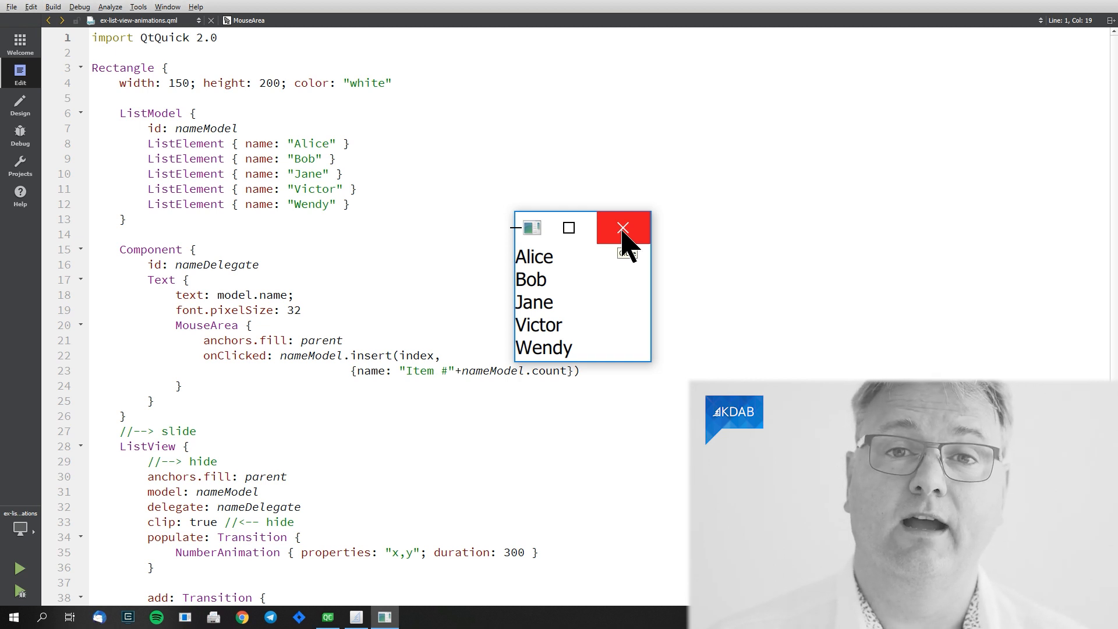
{"action": "left_click", "coordinate": [623, 228]}
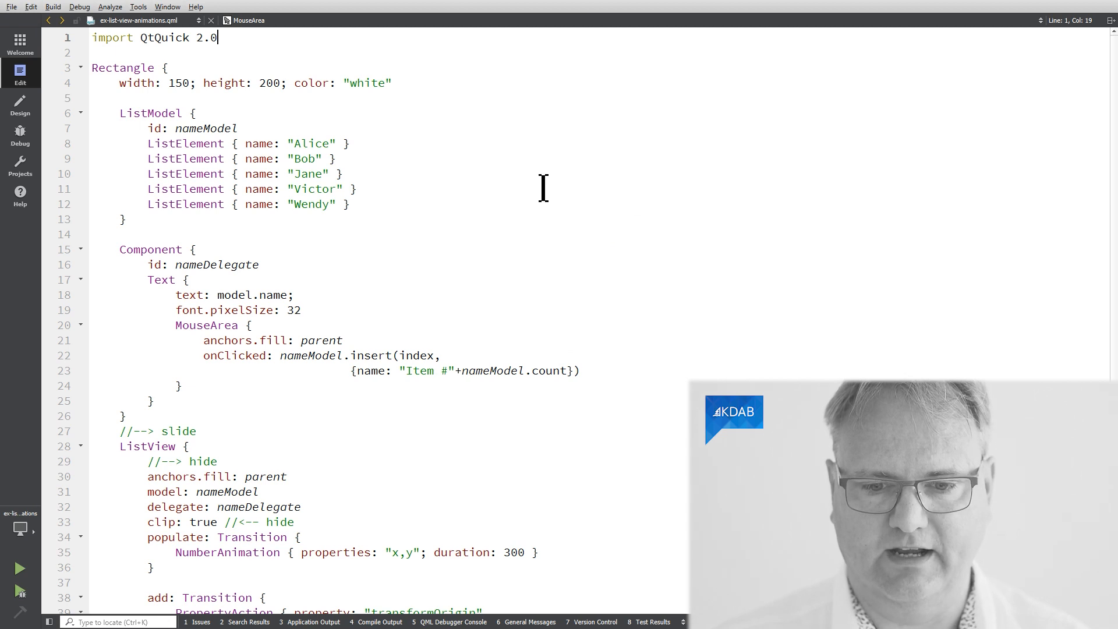
{"action": "left_click", "coordinate": [20, 569]}
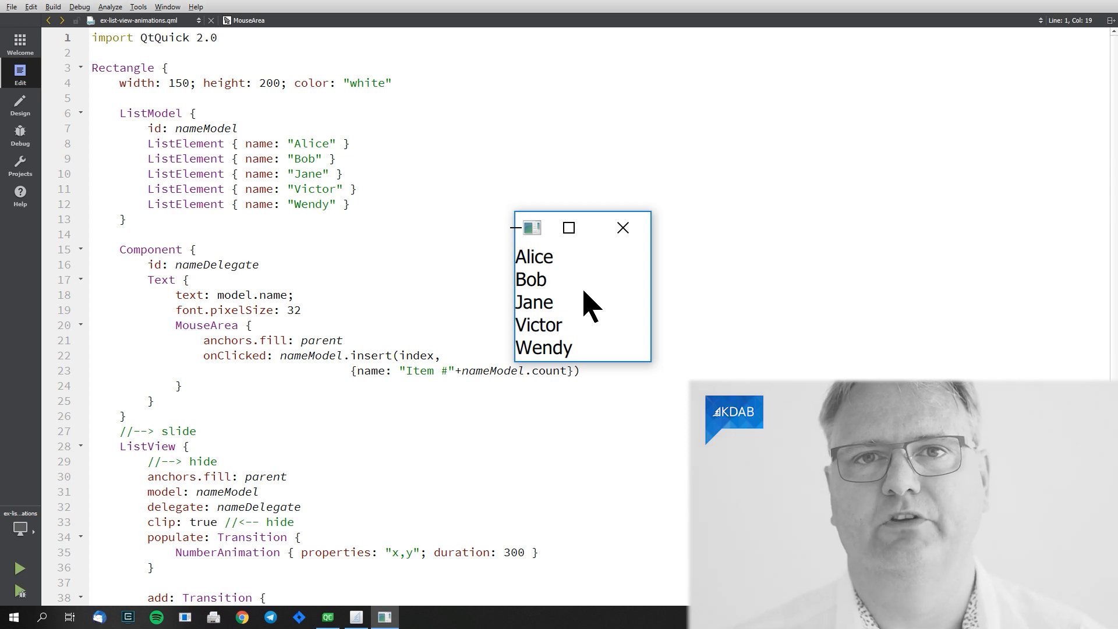
{"action": "left_click", "coordinate": [619, 238]}
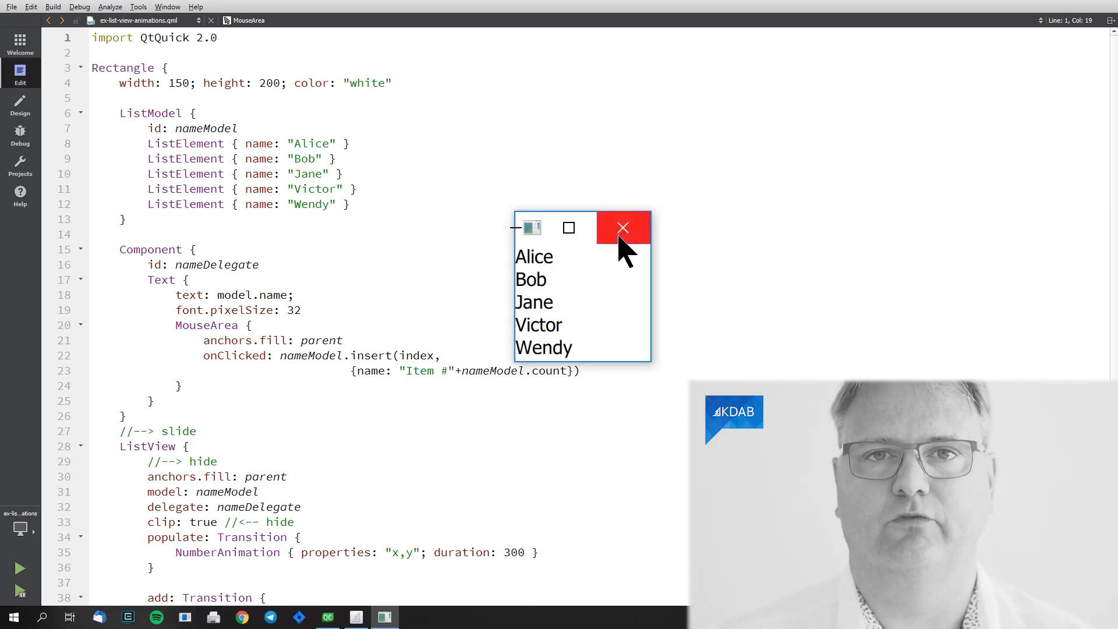
{"action": "mouse_move", "coordinate": [560, 296]}
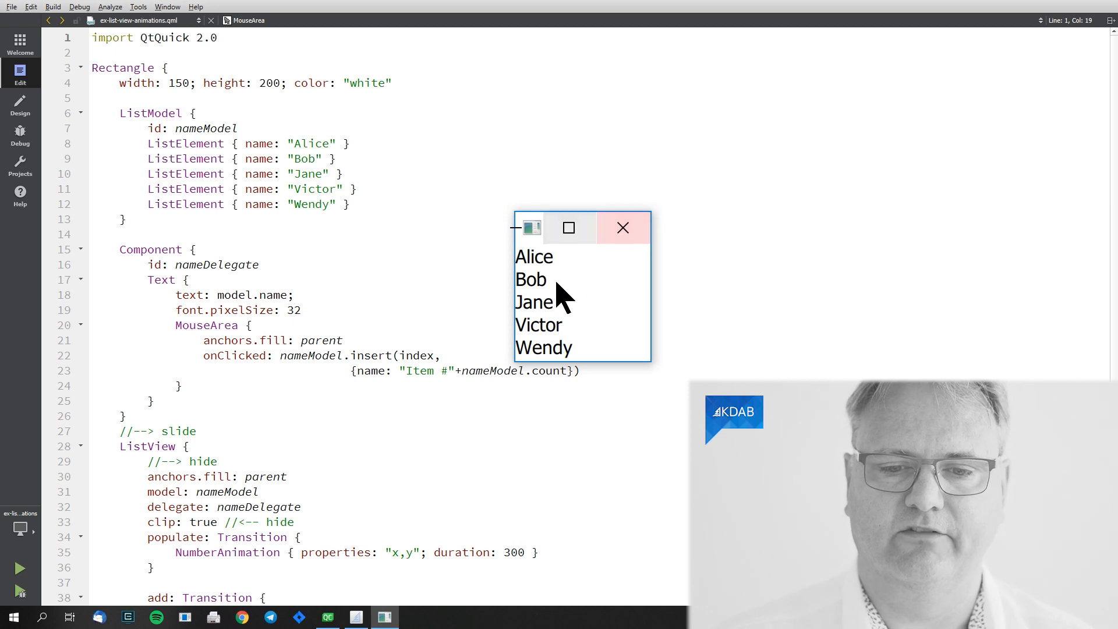
{"action": "mouse_move", "coordinate": [633, 270]}
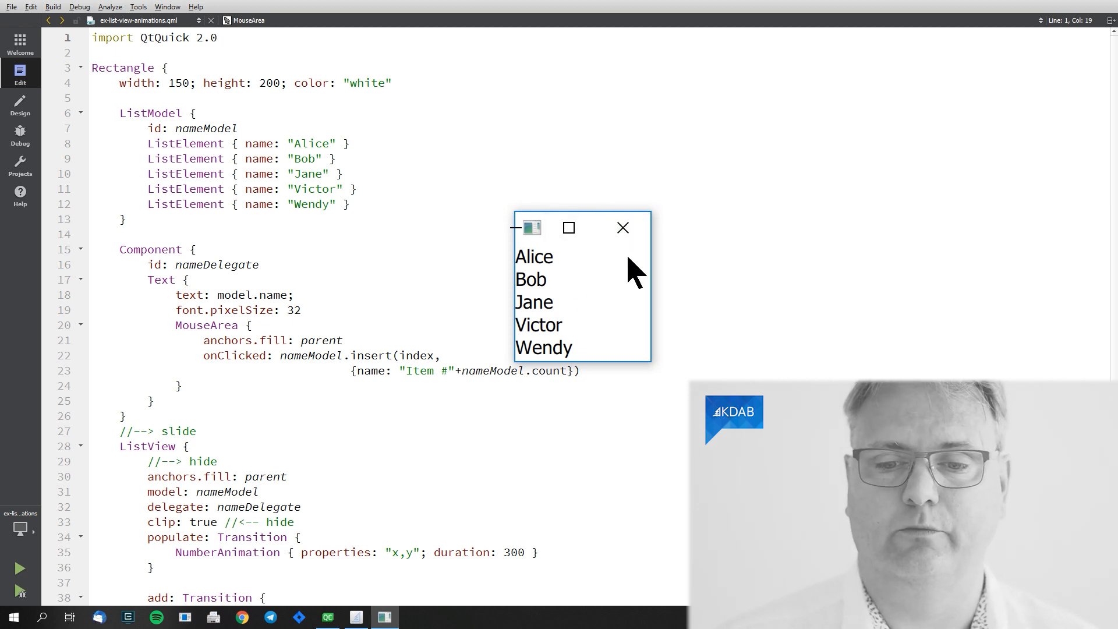
{"action": "mouse_move", "coordinate": [546, 293]}
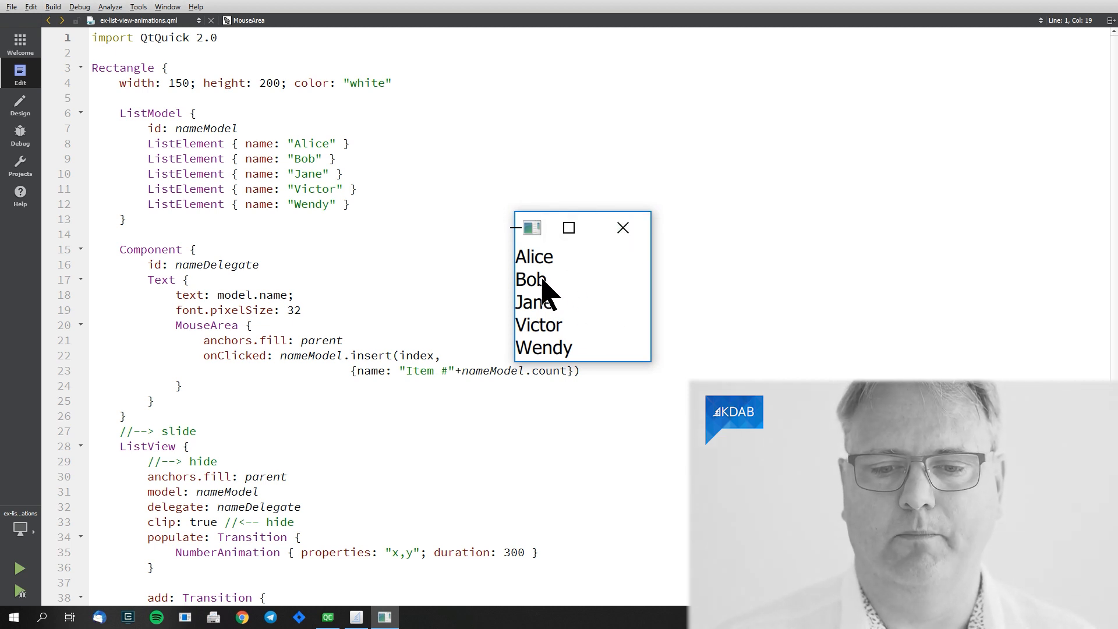
{"action": "left_click", "coordinate": [531, 279]}
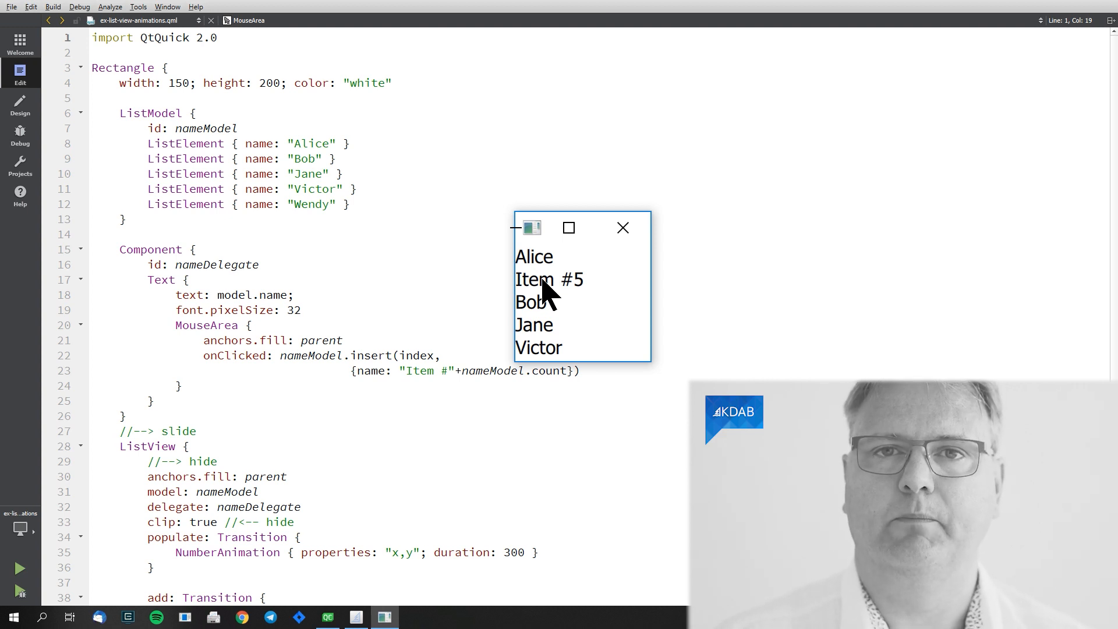
{"action": "mouse_move", "coordinate": [577, 285]}
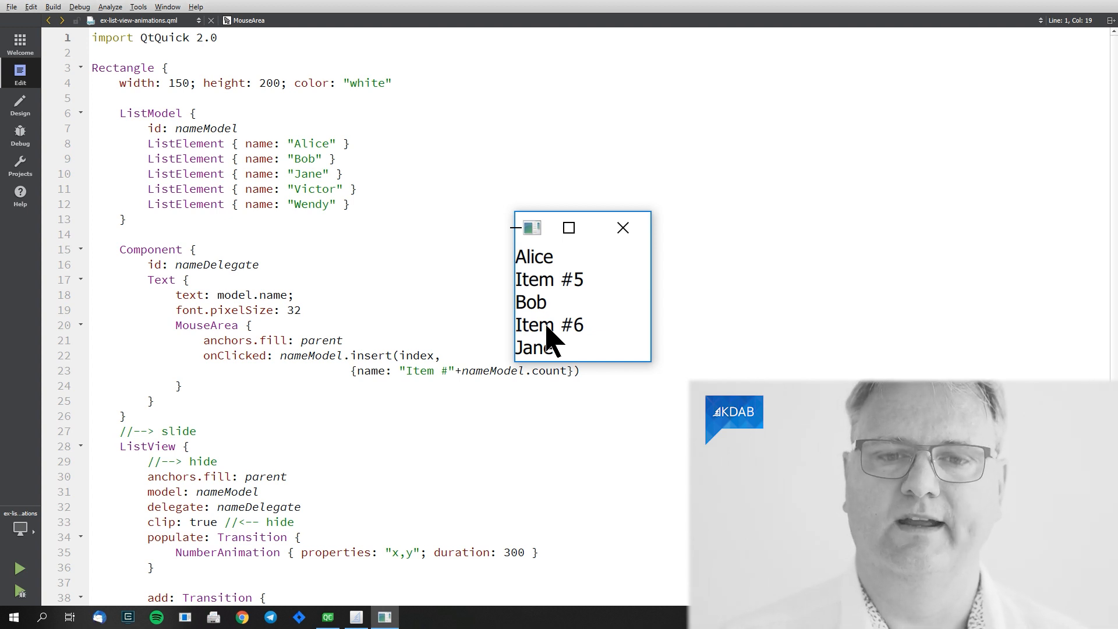
{"action": "mouse_move", "coordinate": [556, 332]}
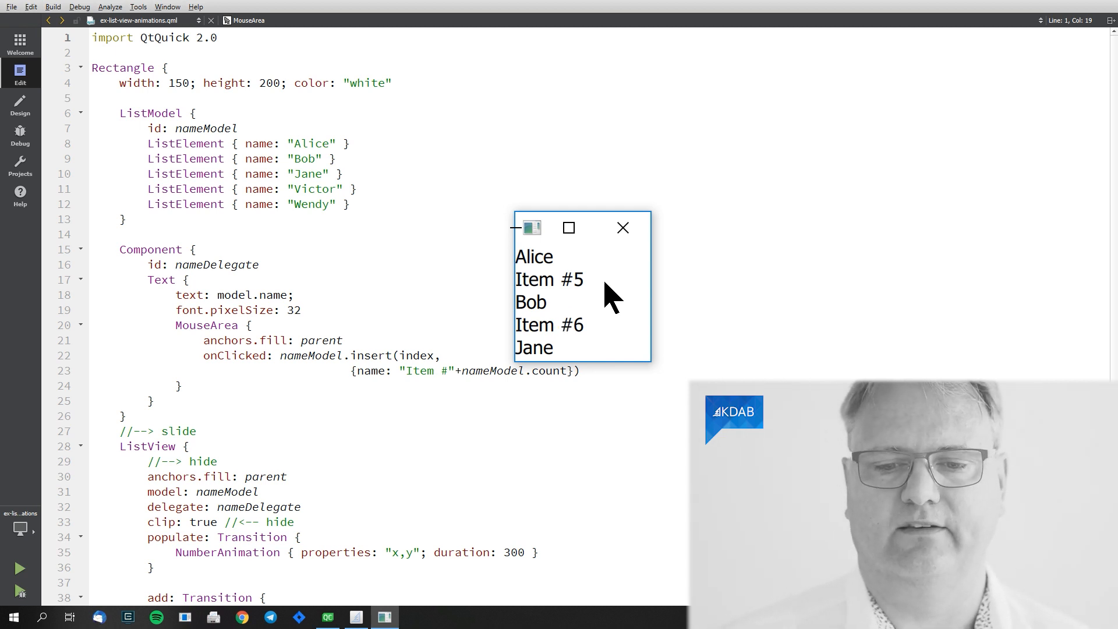
{"action": "left_click", "coordinate": [622, 228]}
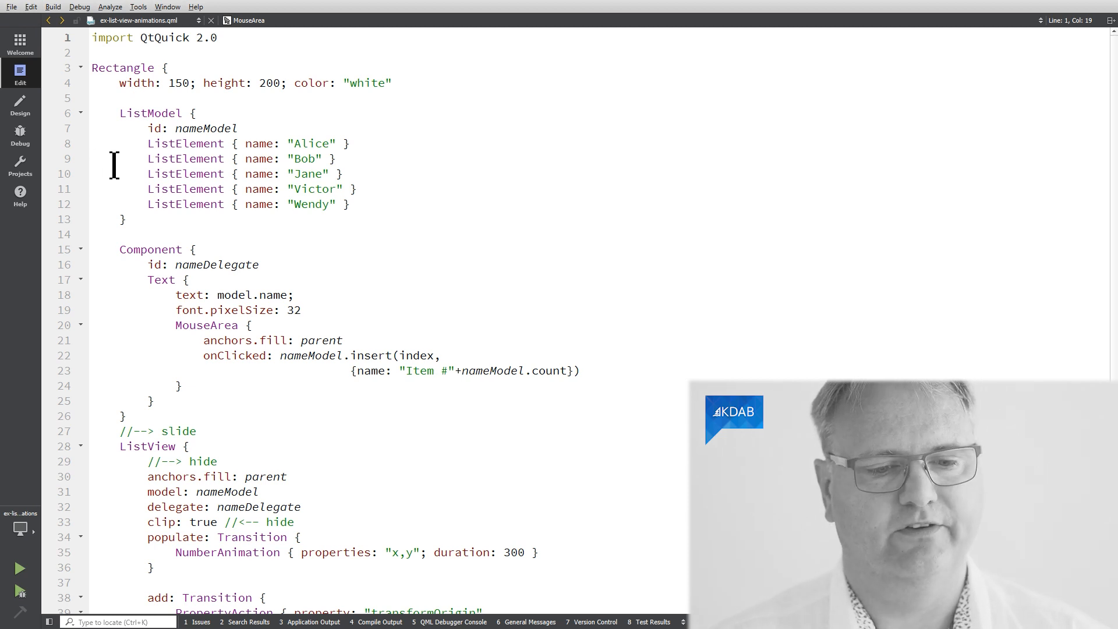
{"action": "scroll", "scroll_direction": "down", "scroll_amount": 3}
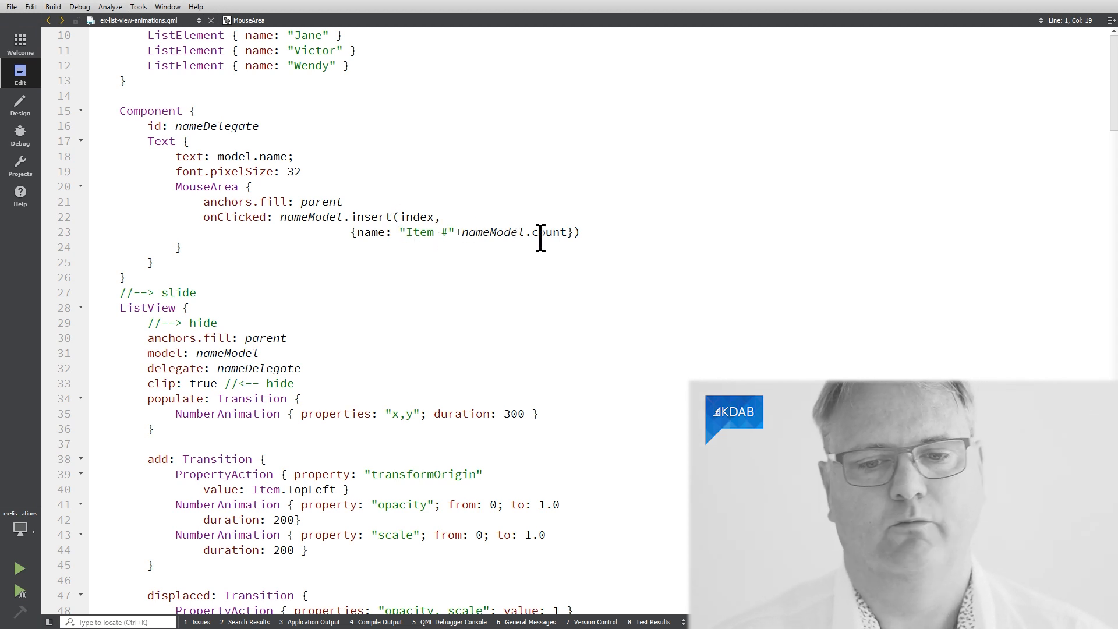
{"action": "mouse_move", "coordinate": [571, 241]}
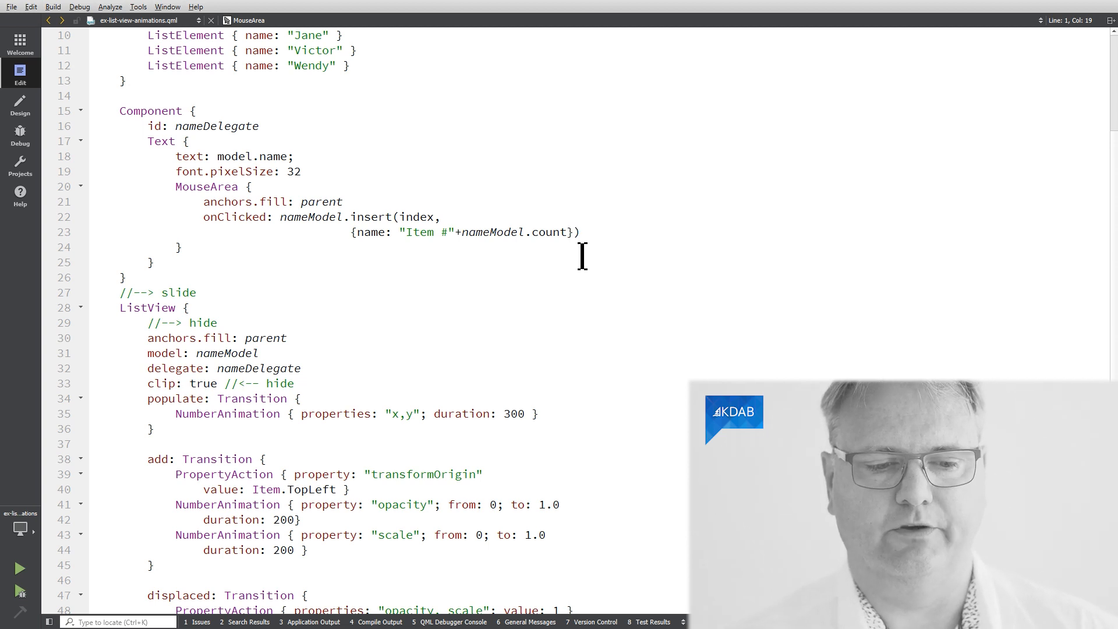
{"action": "scroll", "scroll_direction": "down", "scroll_amount": 3}
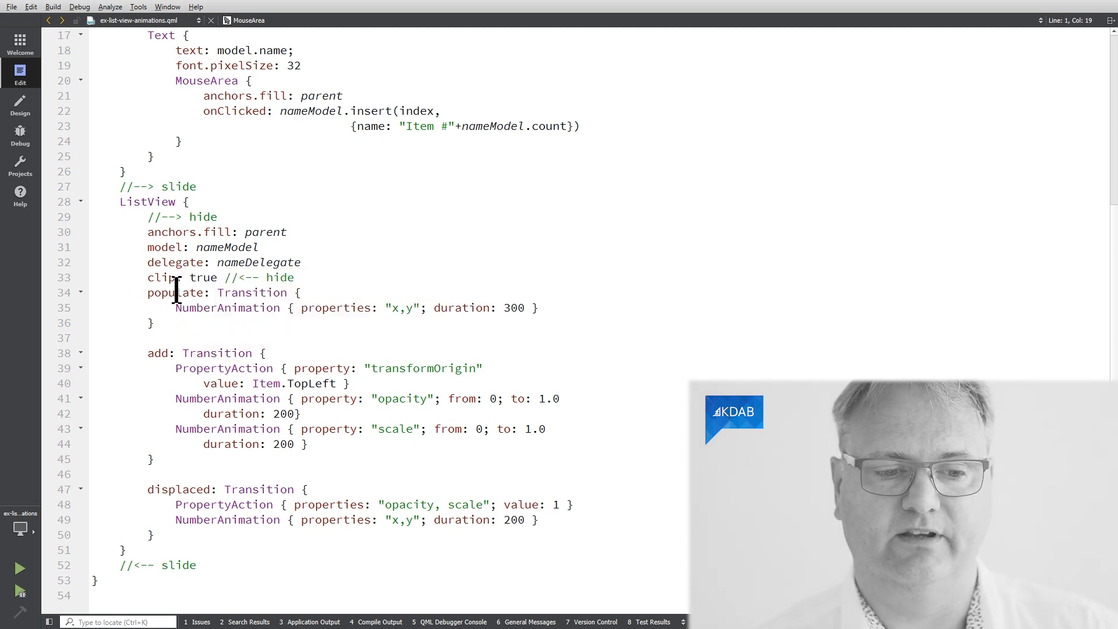
{"action": "double_click", "coordinate": [157, 353]}
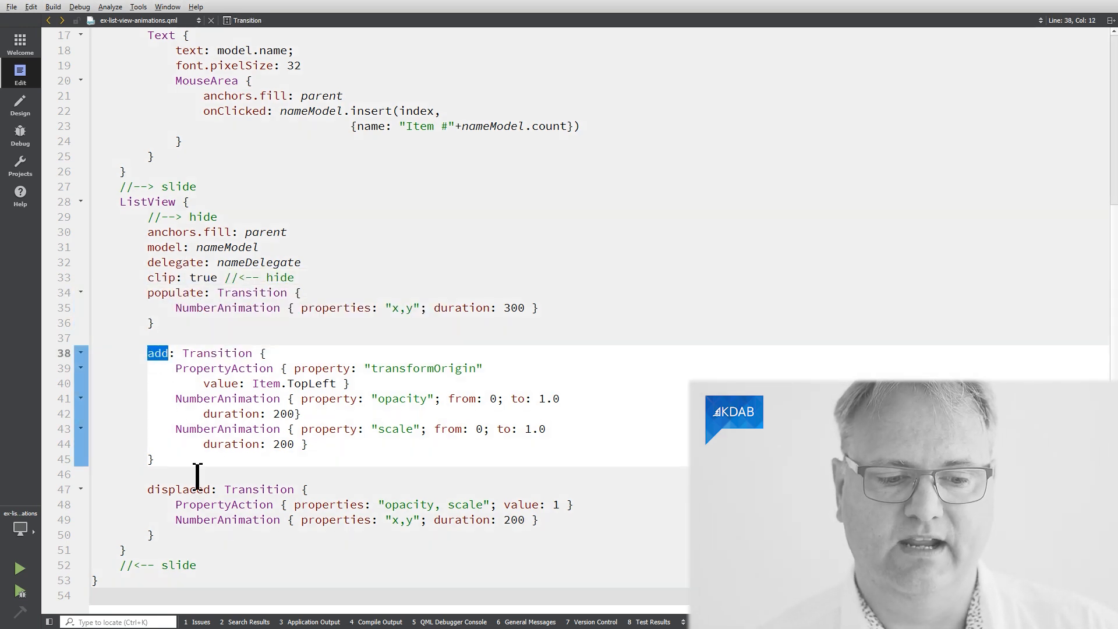
{"action": "double_click", "coordinate": [178, 489]}
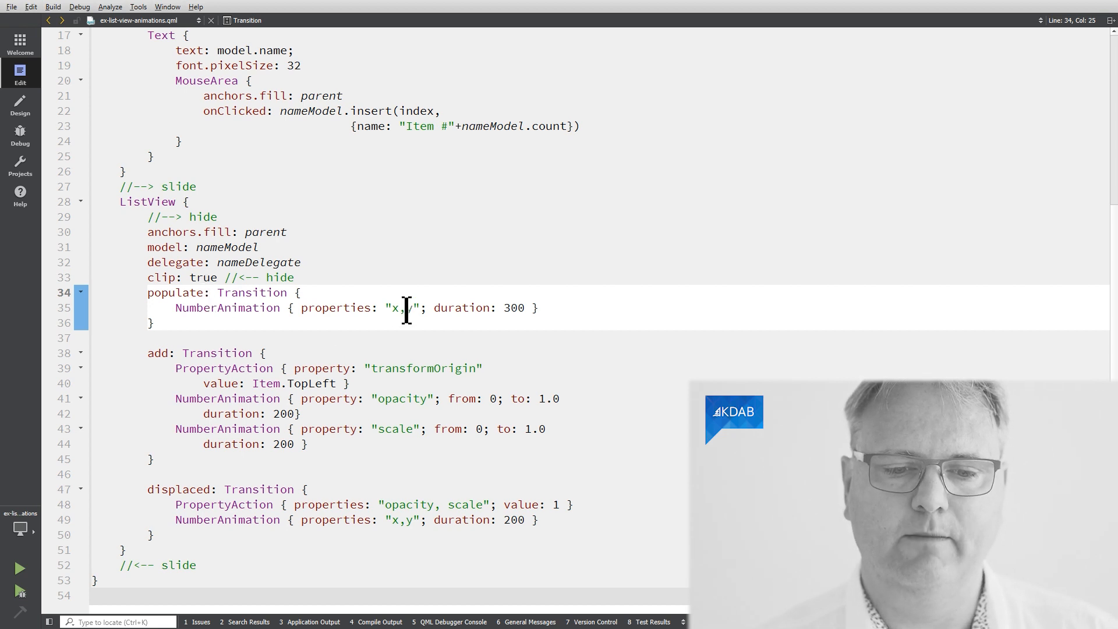
{"action": "type", "text": "y"}
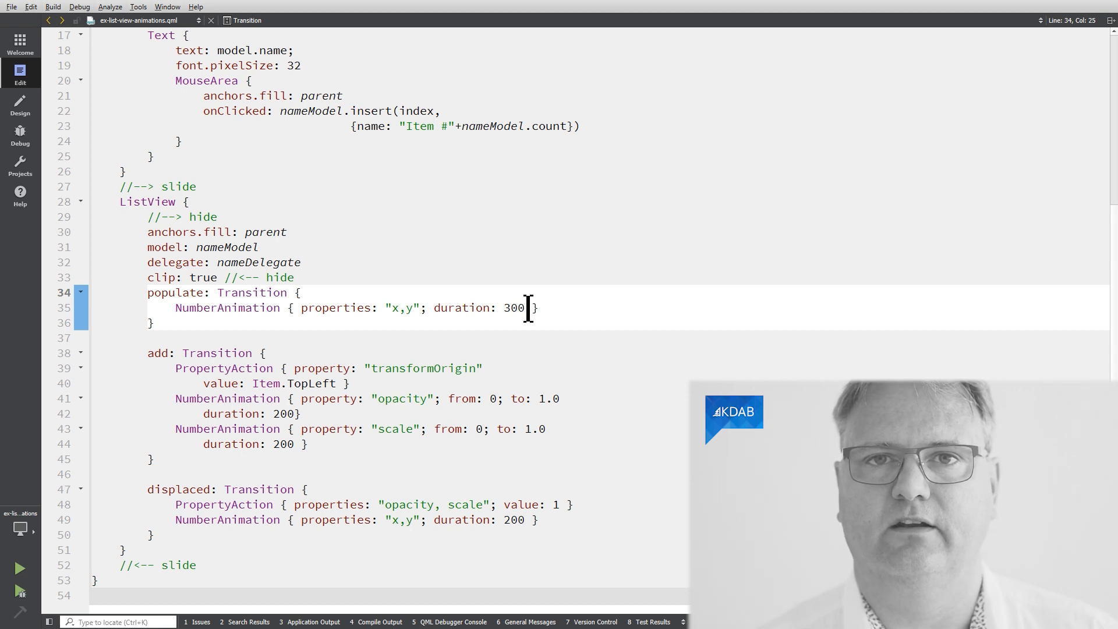
{"action": "mouse_move", "coordinate": [417, 312]}
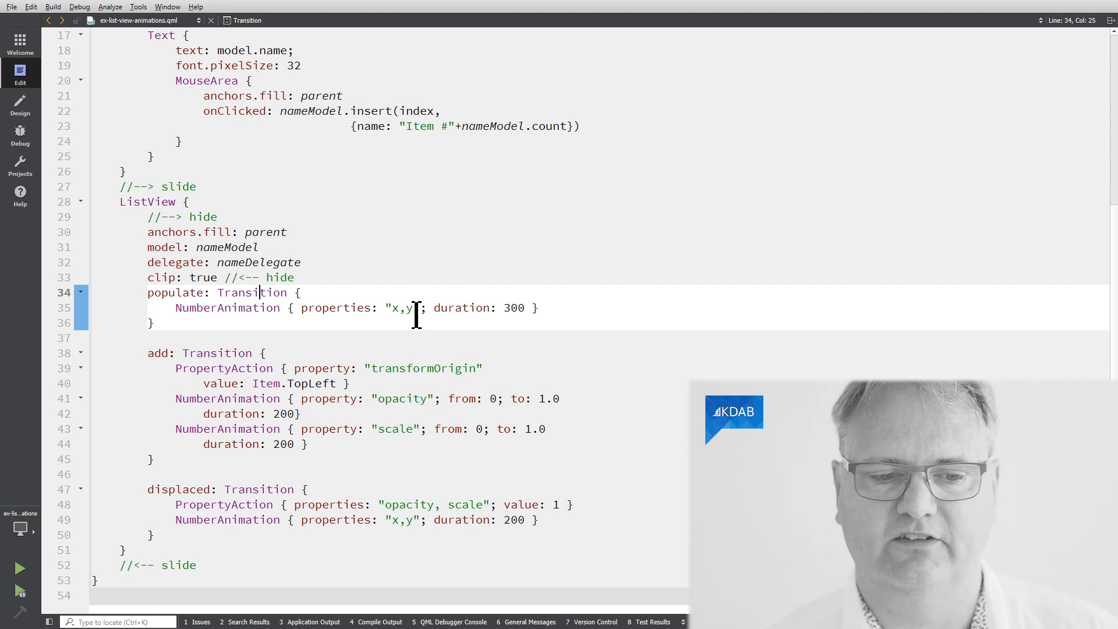
{"action": "mouse_move", "coordinate": [161, 308]}
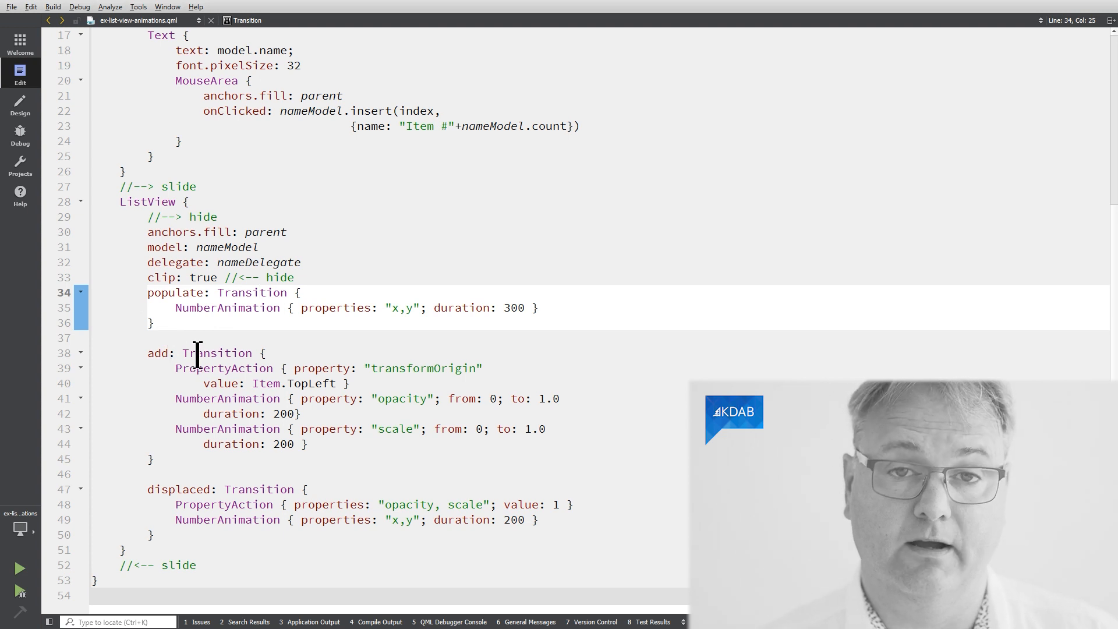
{"action": "mouse_move", "coordinate": [217, 353]}
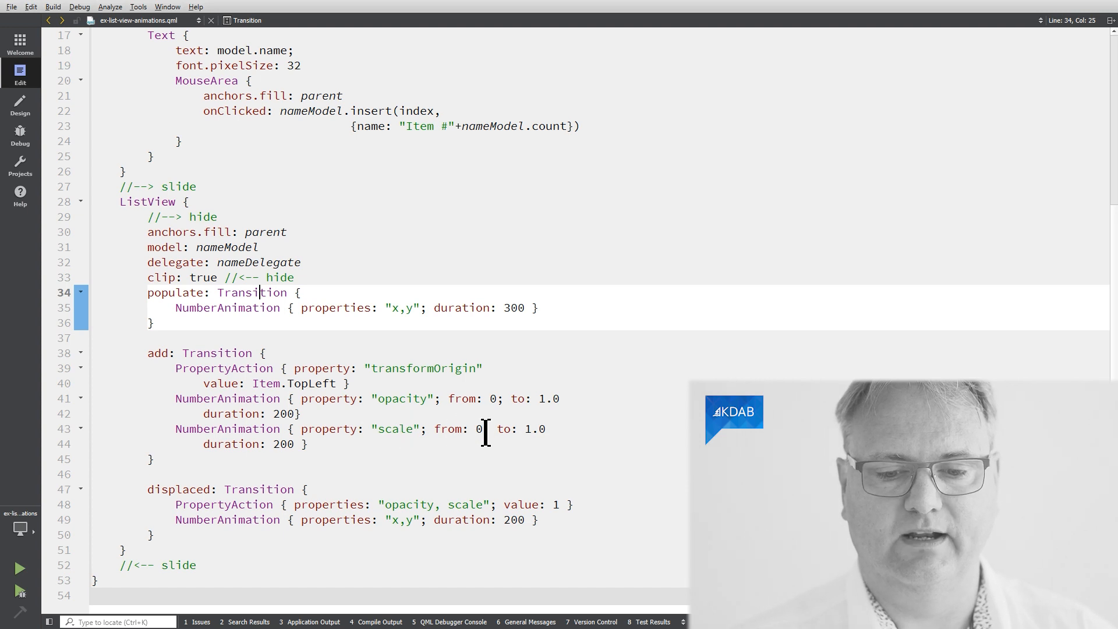
{"action": "mouse_move", "coordinate": [555, 449]}
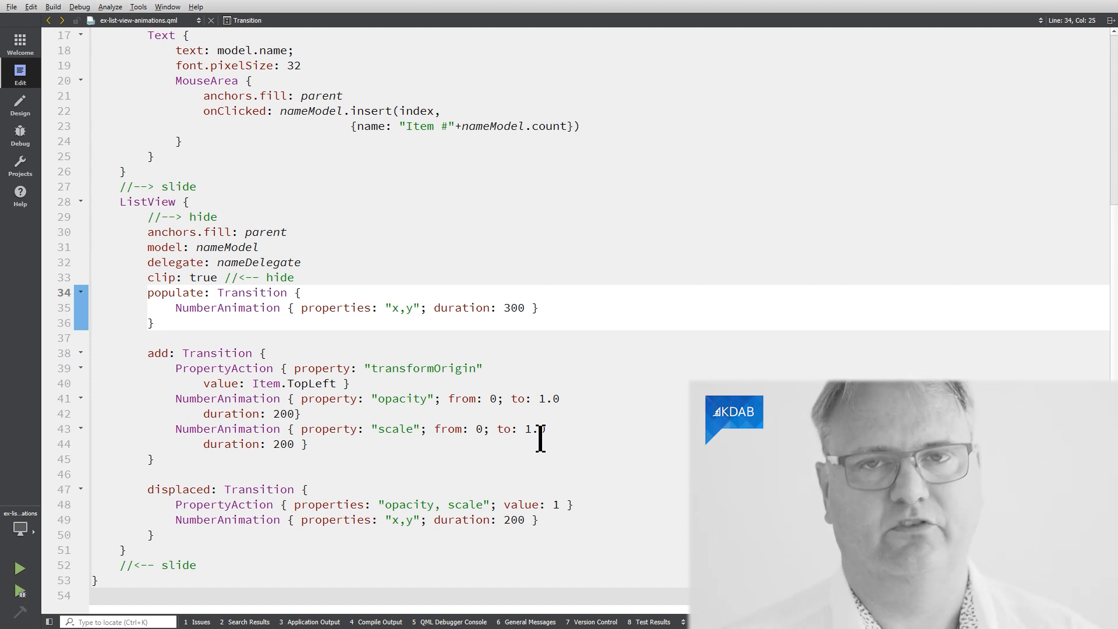
{"action": "left_click", "coordinate": [321, 429]}
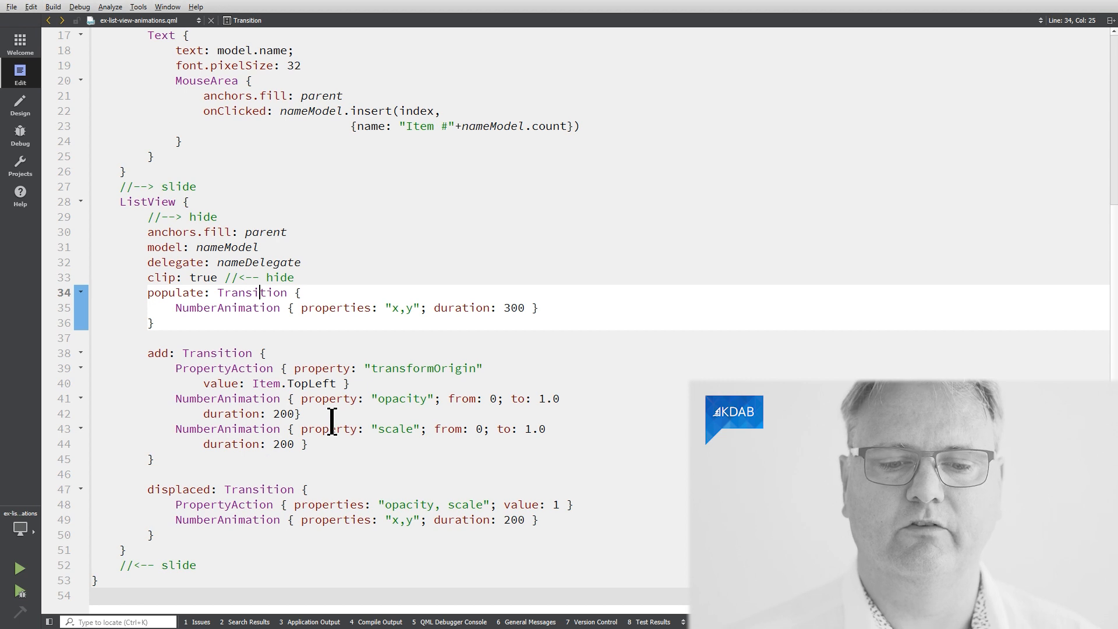
{"action": "mouse_move", "coordinate": [314, 429]}
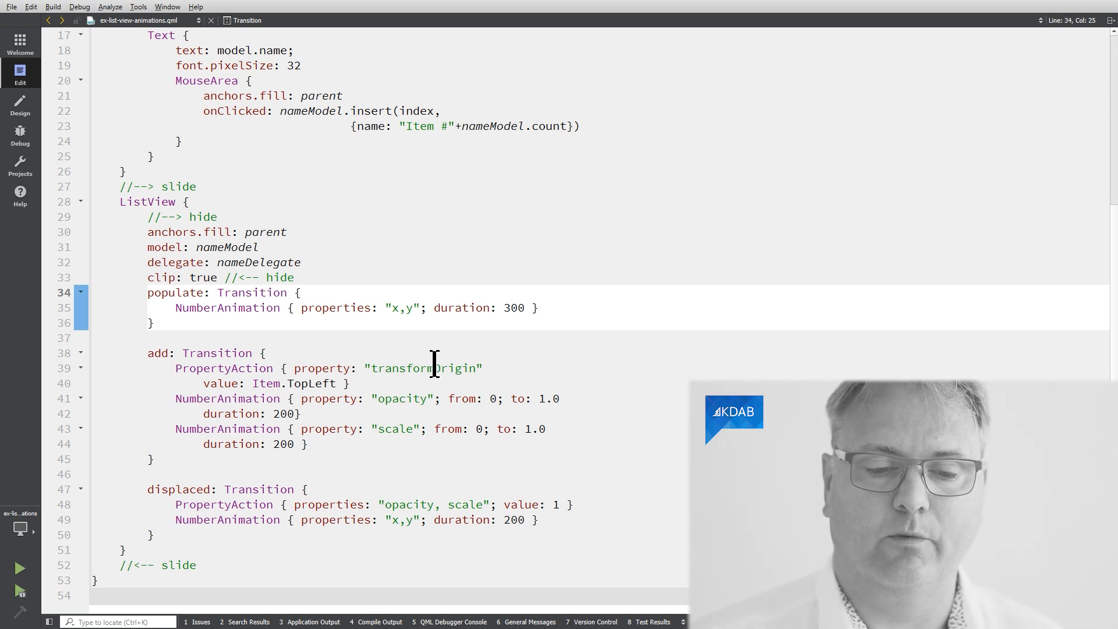
{"action": "mouse_move", "coordinate": [227, 383]}
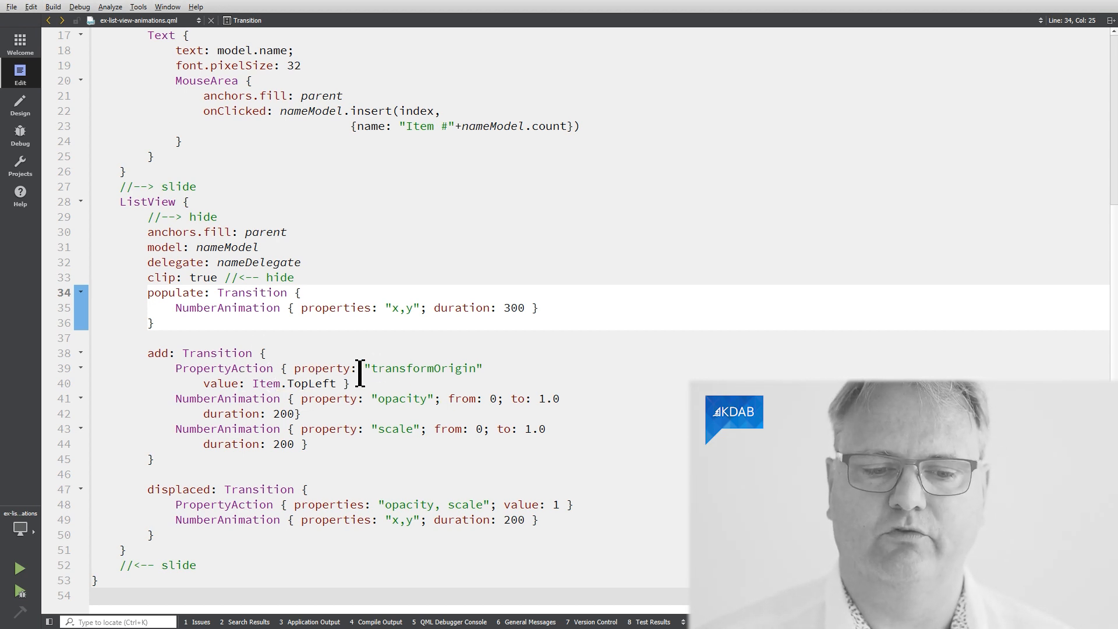
{"action": "left_click", "coordinate": [347, 368]}
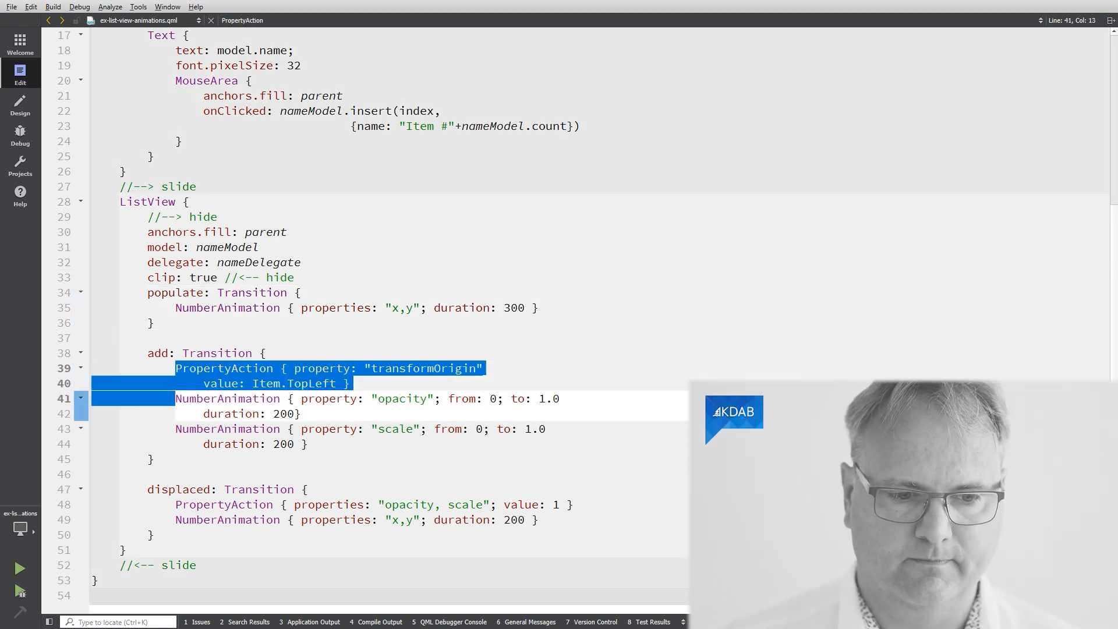
Comment out the transformOrigin PropertyAction on lines 39–40, then insert several new list items.
{"action": "left_click", "coordinate": [205, 368]}
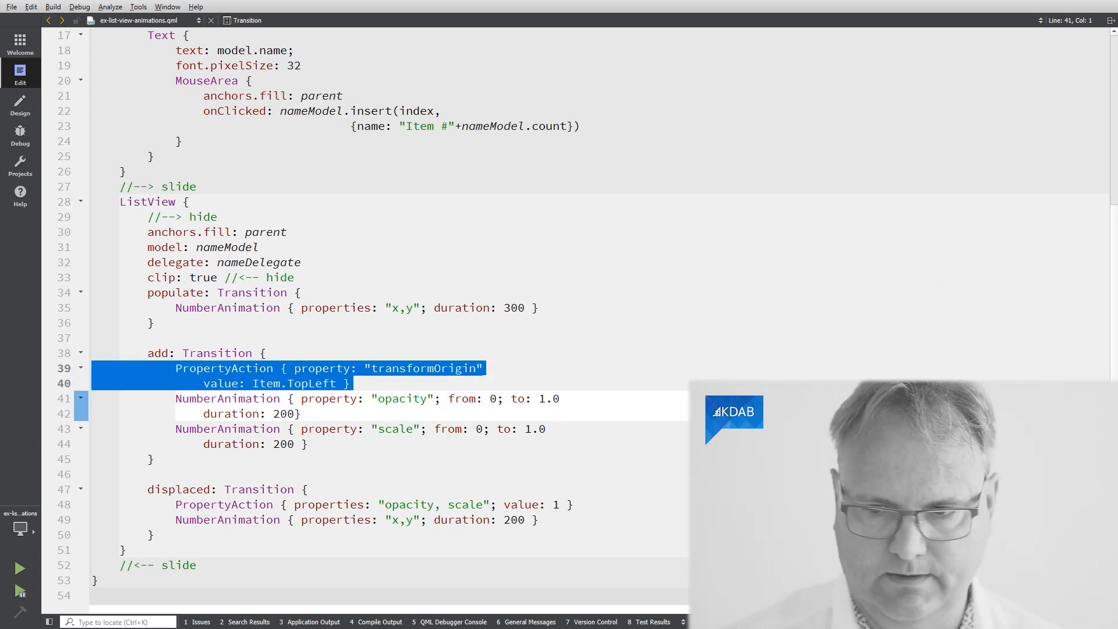
{"action": "key", "text": "ctrl+/"}
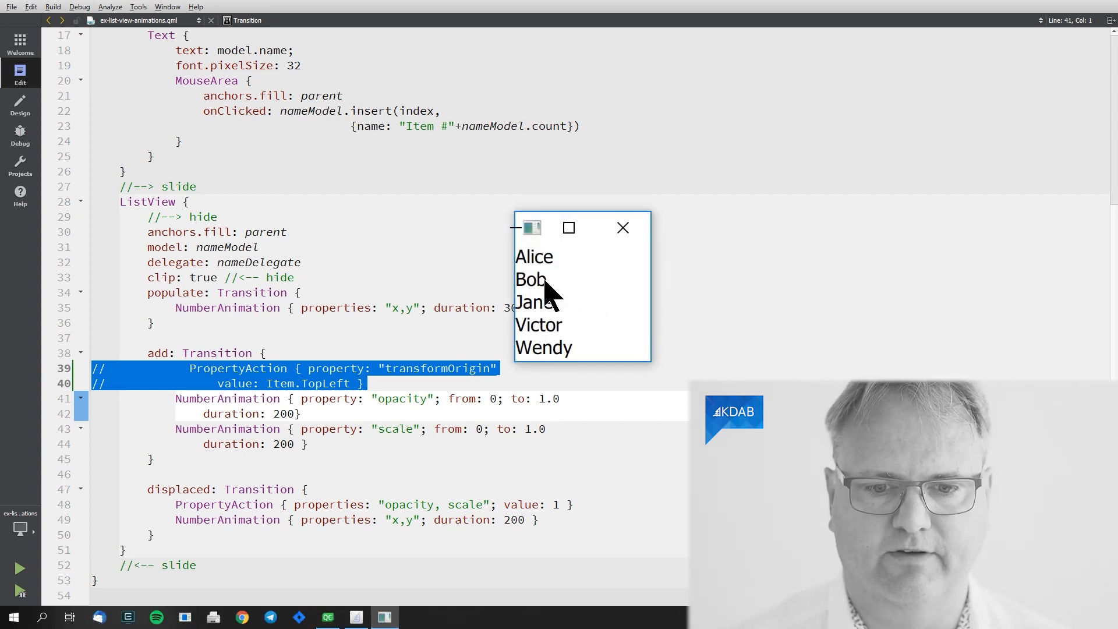
{"action": "left_click", "coordinate": [530, 279]}
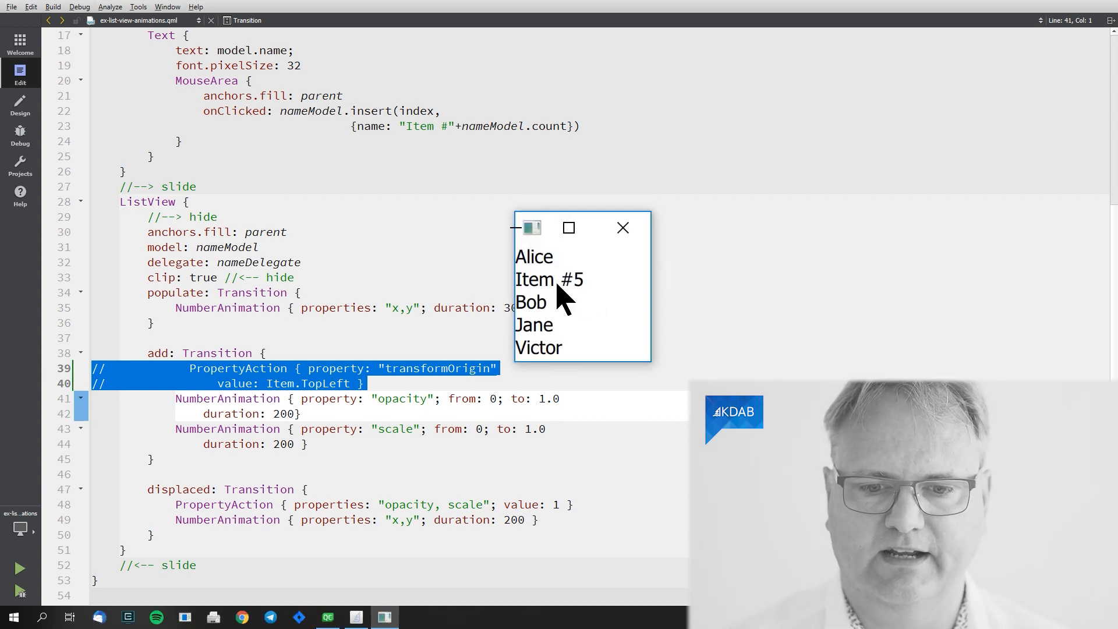
{"action": "left_click", "coordinate": [549, 280]}
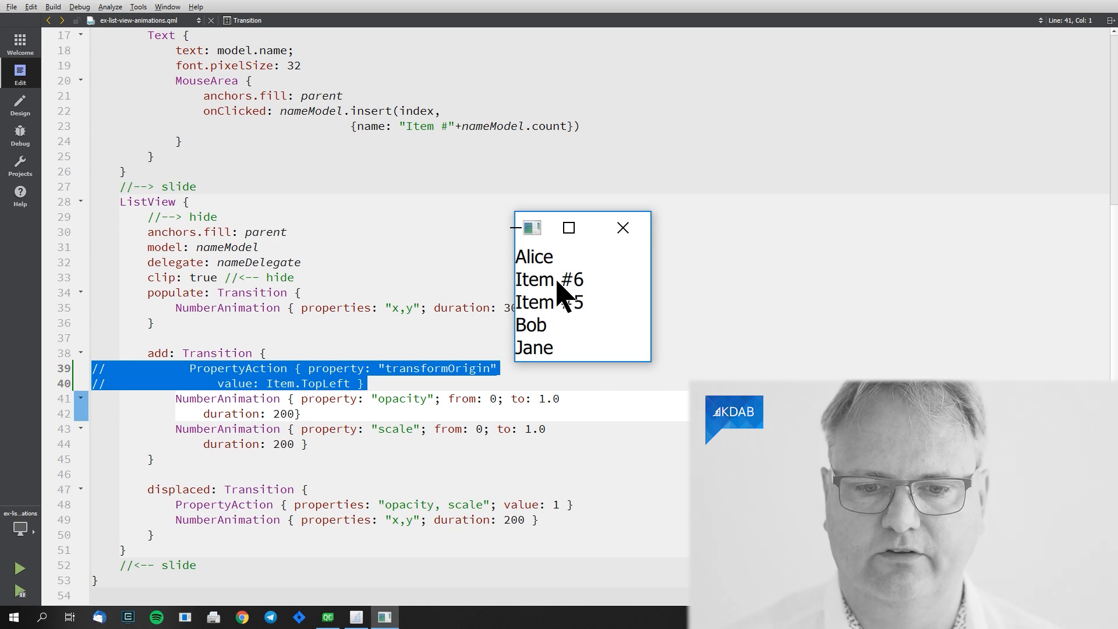
{"action": "left_click", "coordinate": [550, 291]}
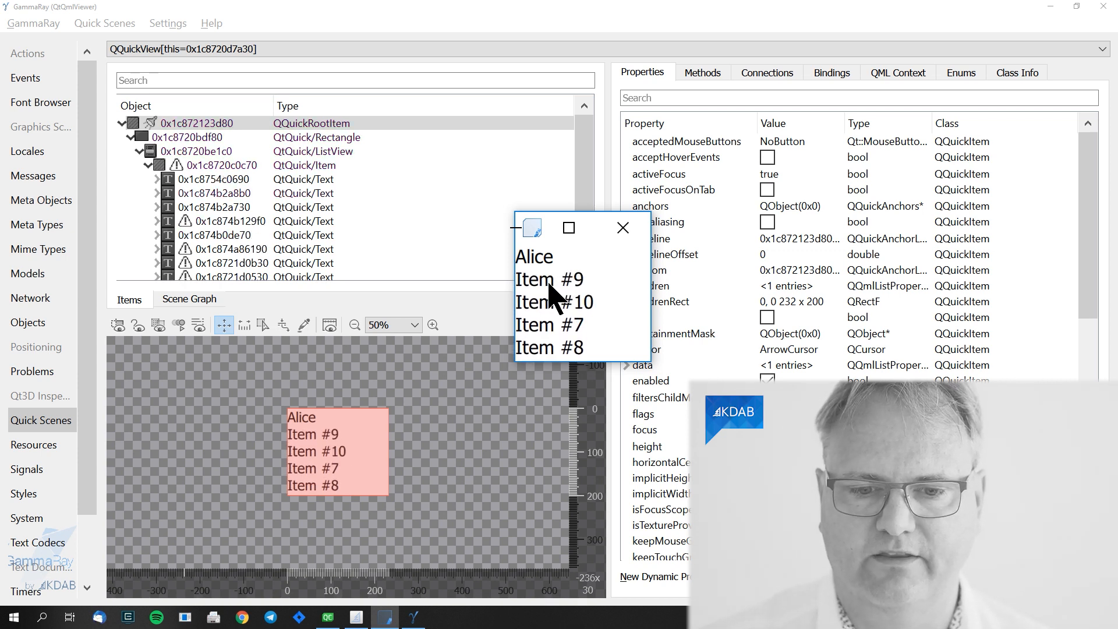
Insert Items #7 to #10 while watching the ListView in GammaRay's Quick Scenes view.
{"action": "left_click", "coordinate": [622, 228]}
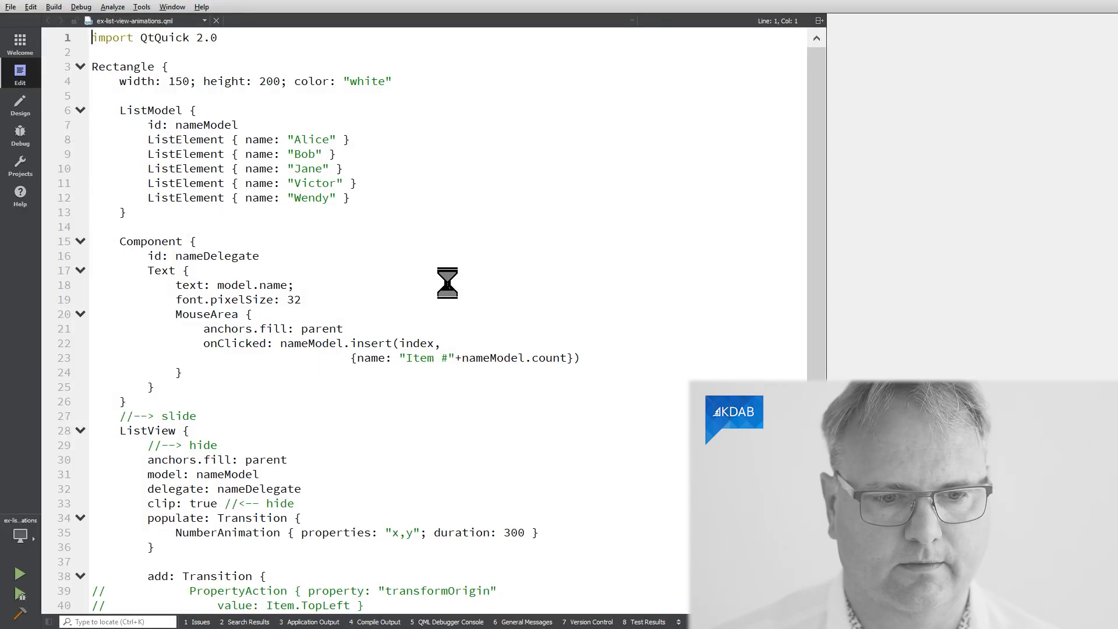
{"action": "mouse_move", "coordinate": [217, 595]}
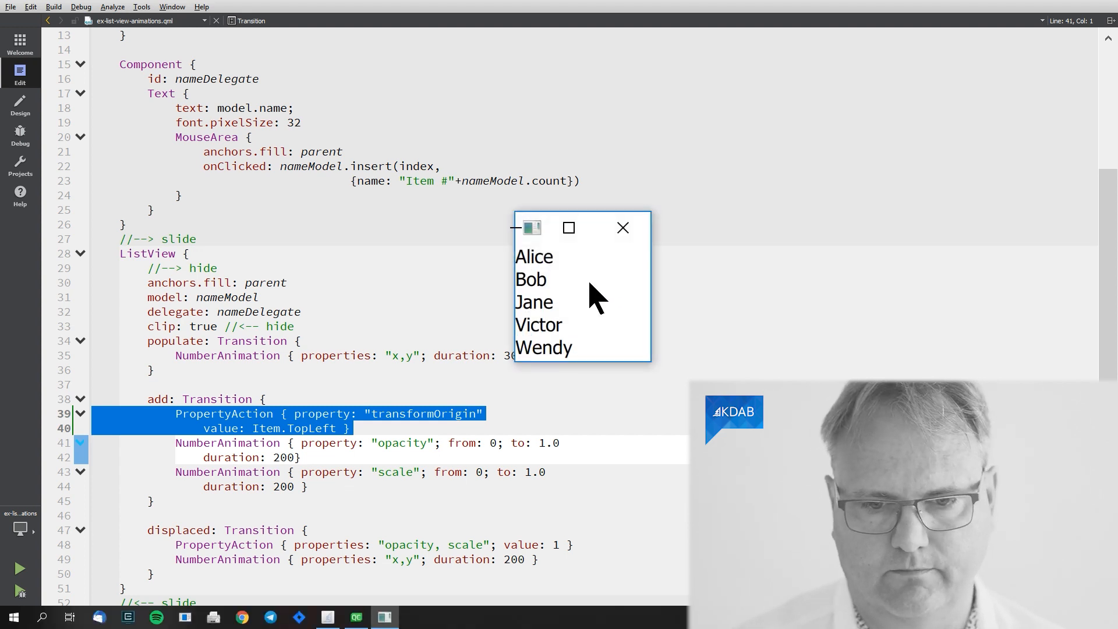
With transformOrigin restored, insert Item #5 and Item #6 under GammaRay and dismiss the connection error.
{"action": "left_click", "coordinate": [622, 227]}
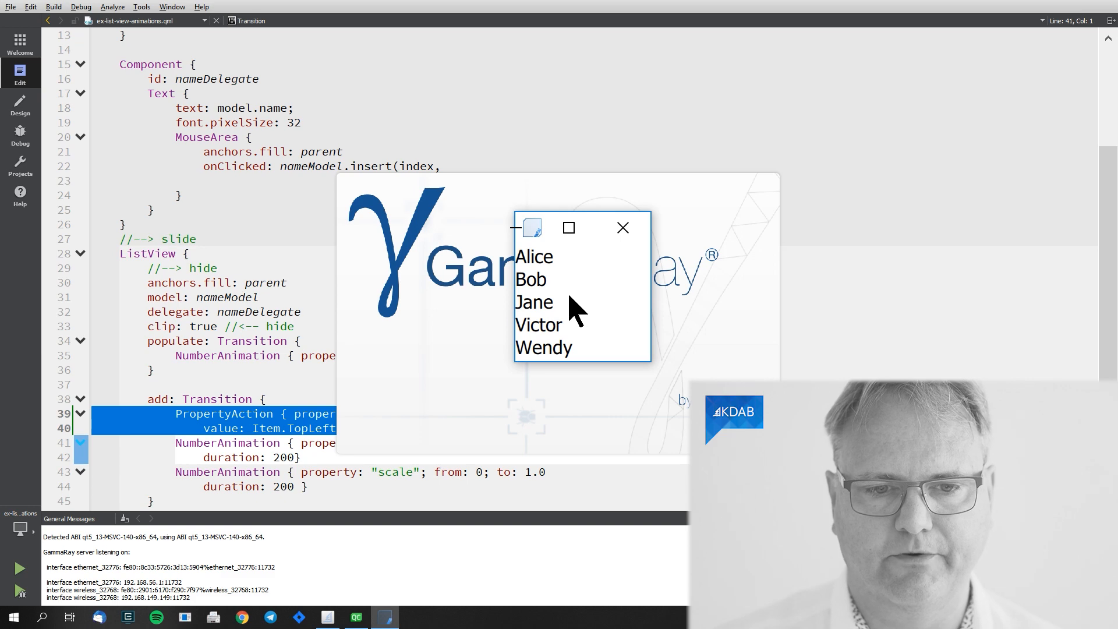
{"action": "left_click", "coordinate": [104, 23]}
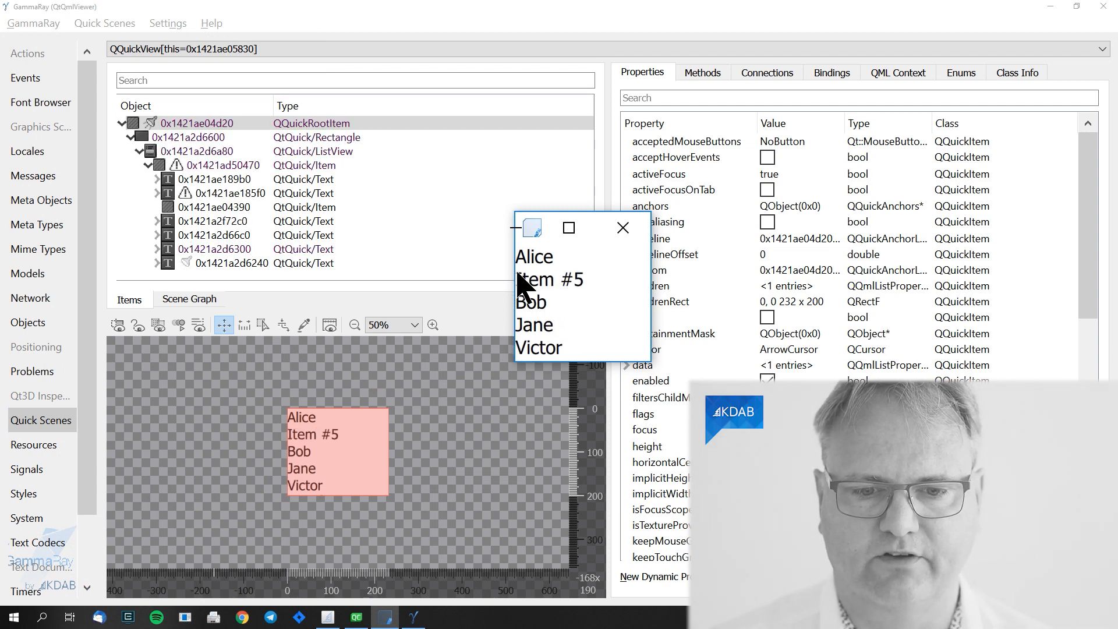
{"action": "mouse_move", "coordinate": [542, 314]}
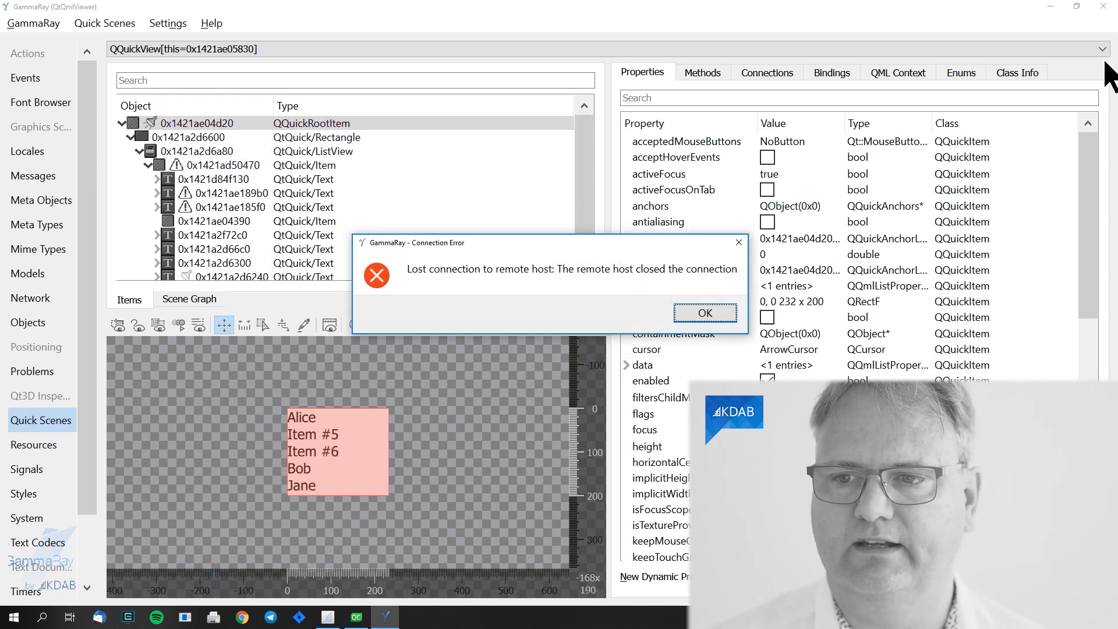
{"action": "left_click", "coordinate": [704, 314]}
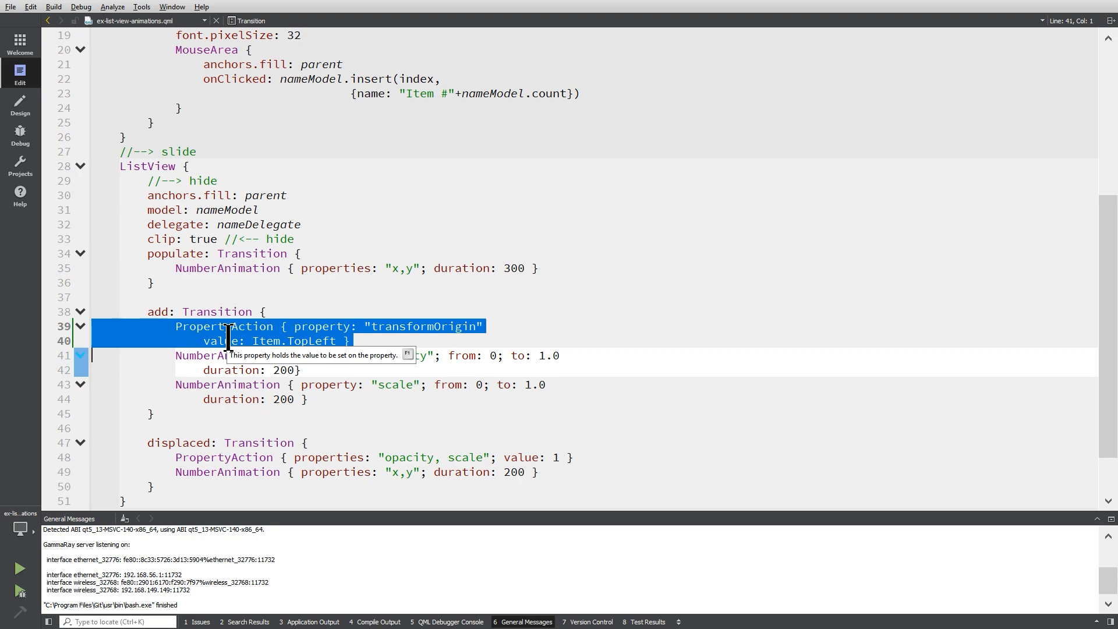
{"action": "mouse_move", "coordinate": [228, 337]}
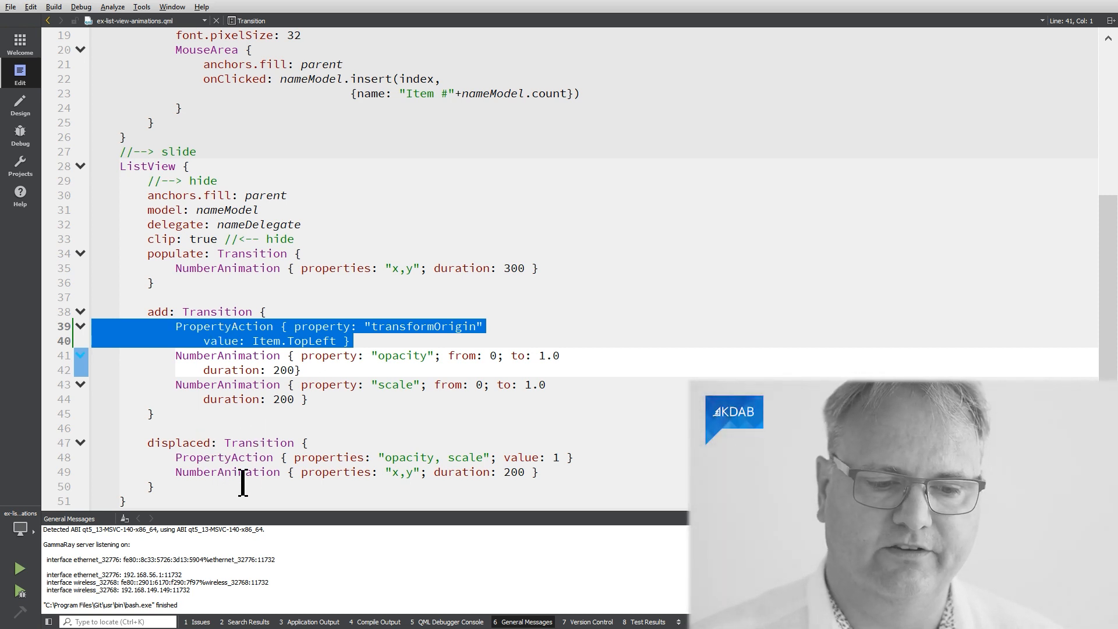
{"action": "mouse_move", "coordinate": [588, 531]}
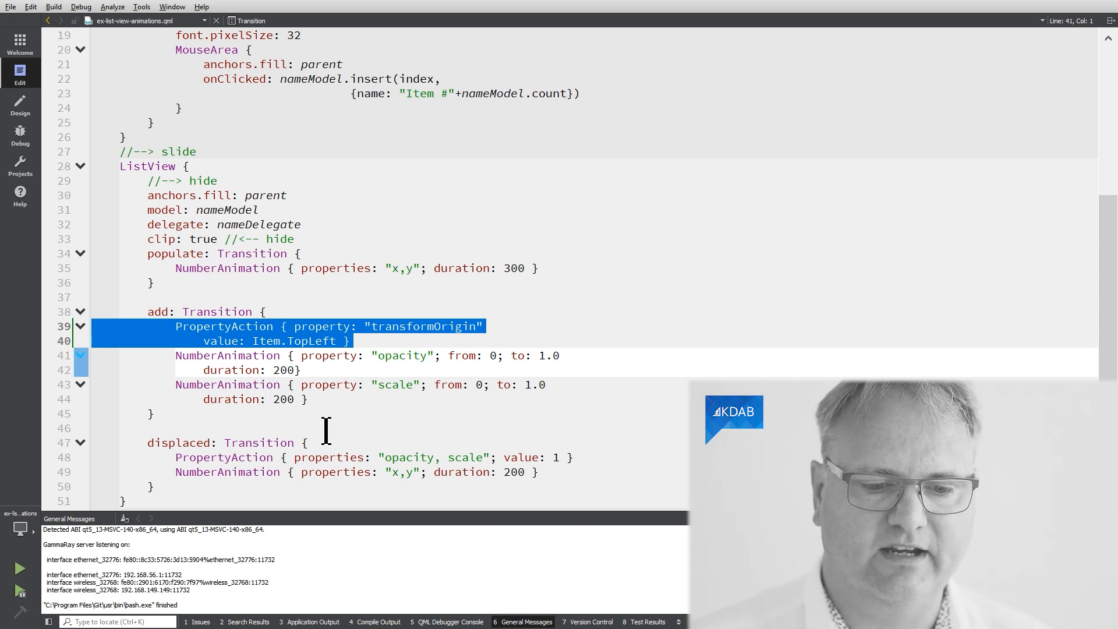
{"action": "mouse_move", "coordinate": [399, 471]}
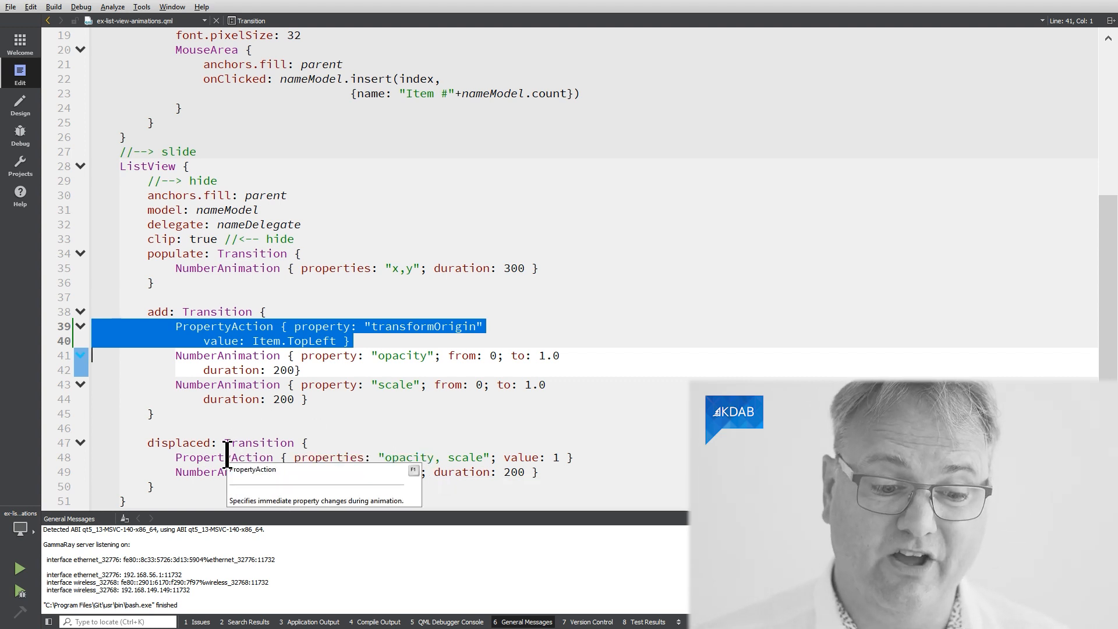
{"action": "left_click", "coordinate": [226, 458]}
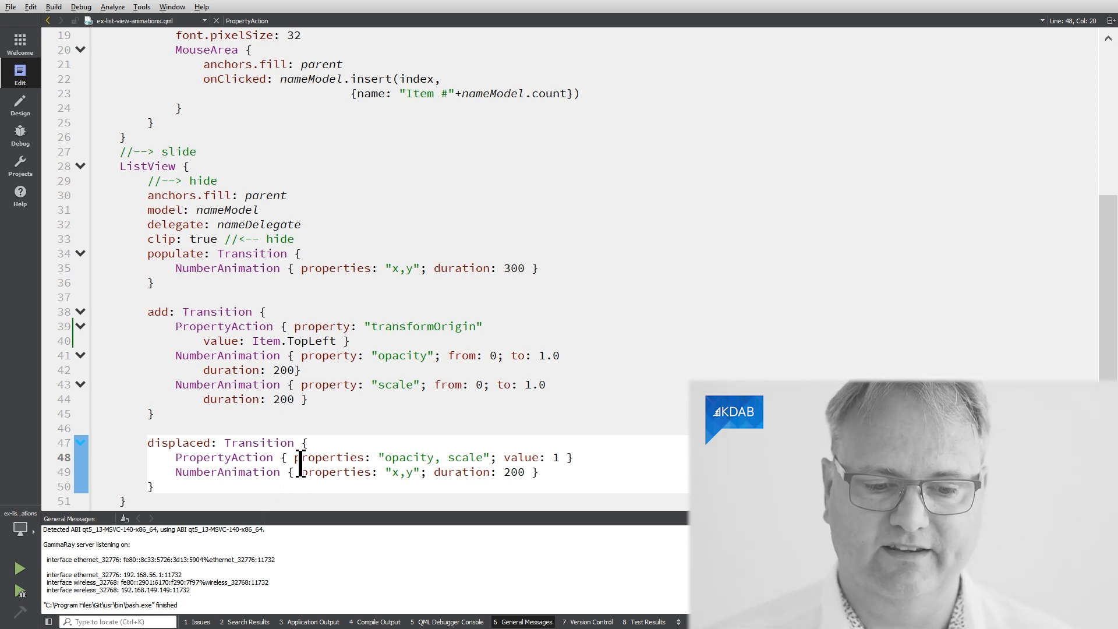
{"action": "mouse_move", "coordinate": [307, 457]}
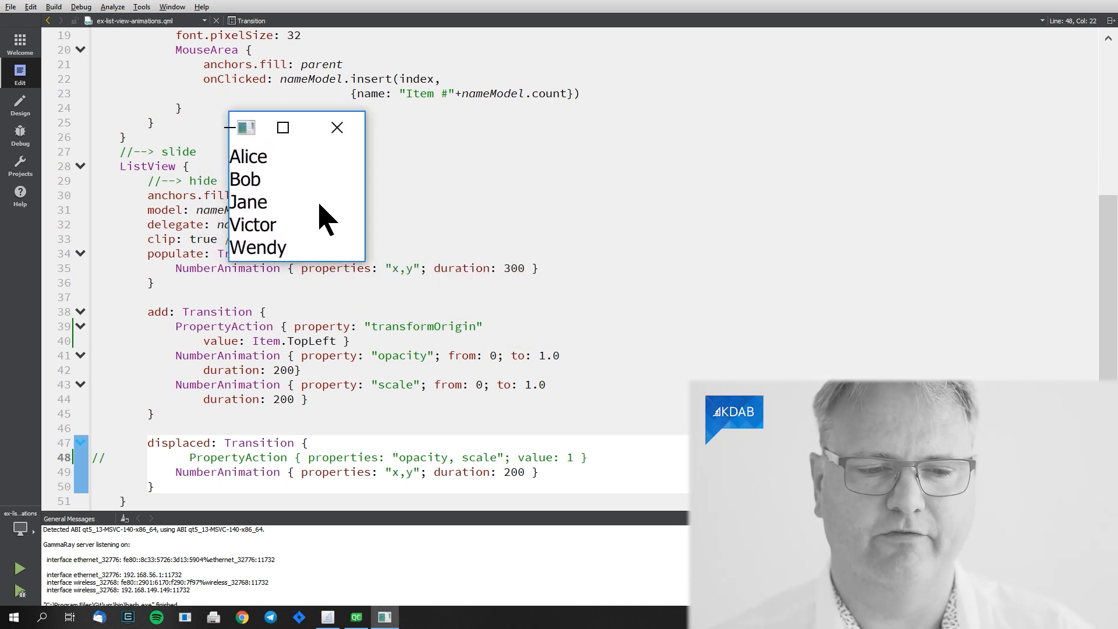
{"action": "mouse_move", "coordinate": [264, 193]}
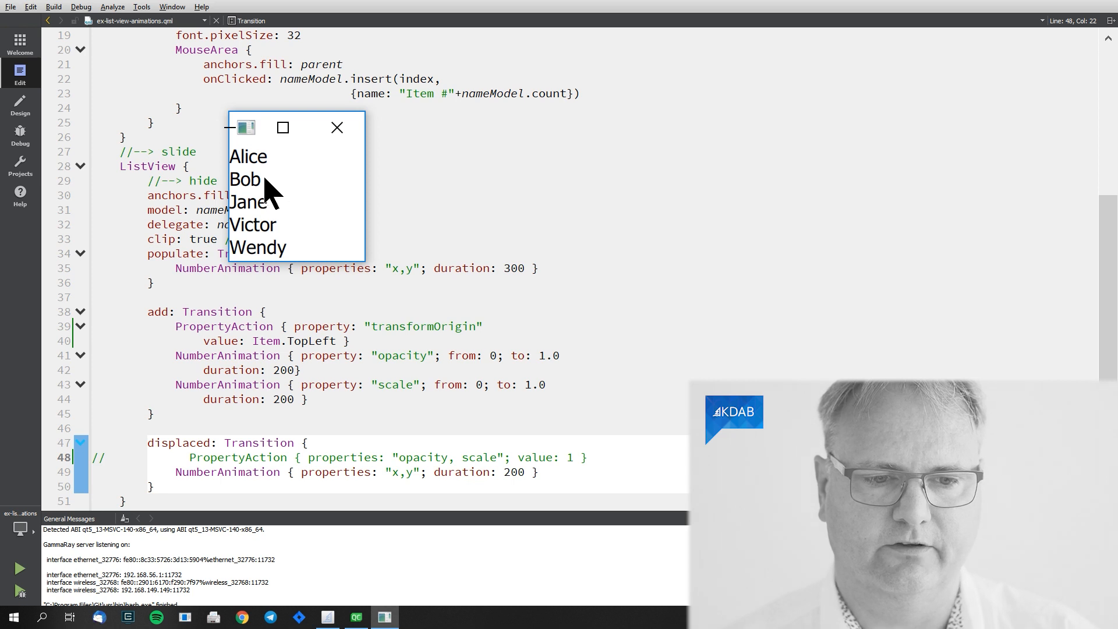
Rapidly insert items up to Item #11 with line 48 commented out, leaving Item #8 shrunken.
{"action": "left_click", "coordinate": [257, 180]}
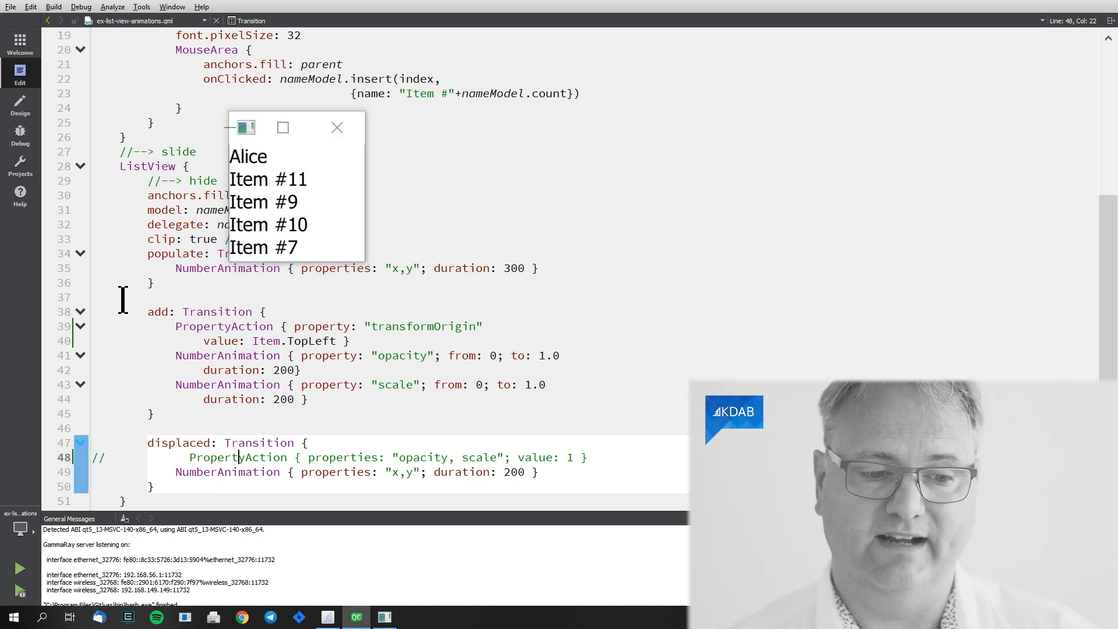
{"action": "mouse_move", "coordinate": [264, 399]}
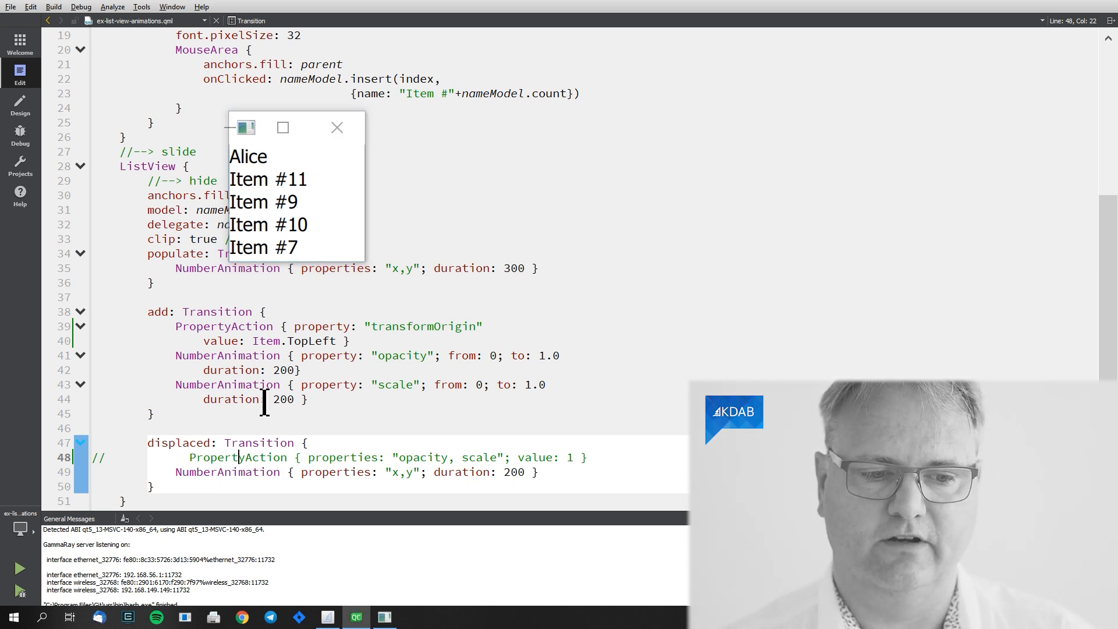
{"action": "mouse_move", "coordinate": [207, 355]}
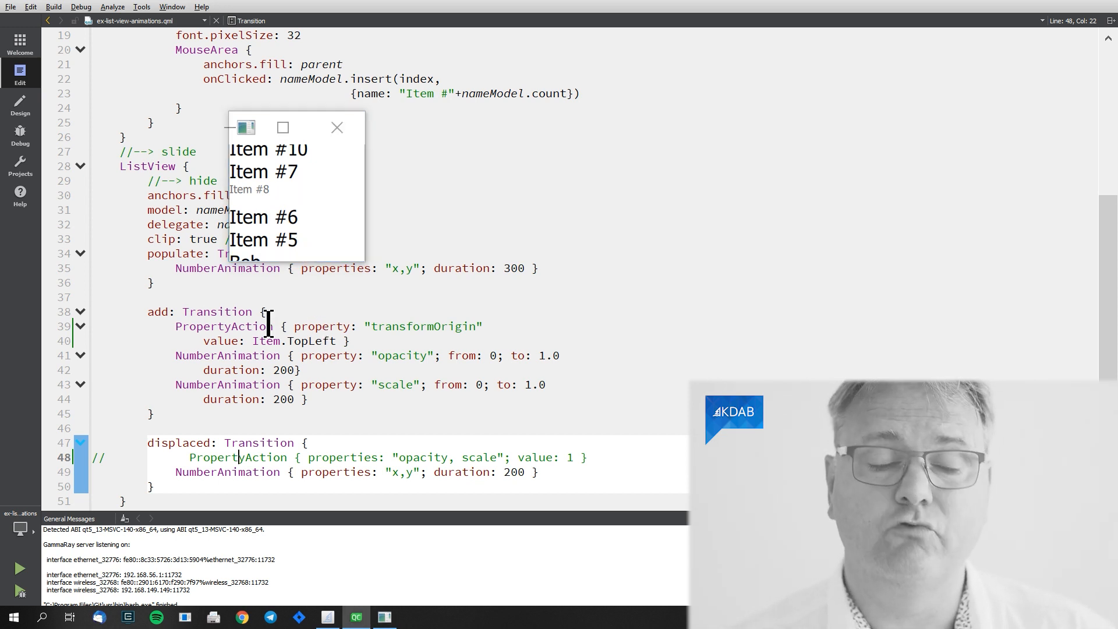
{"action": "left_click", "coordinate": [336, 127]}
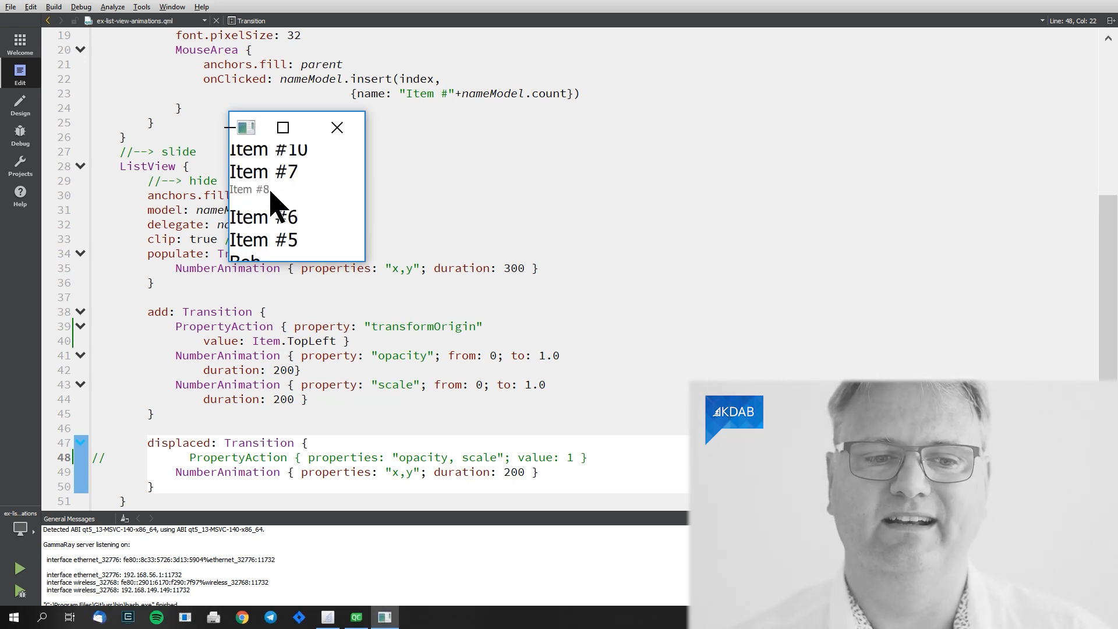
{"action": "mouse_move", "coordinate": [248, 200]}
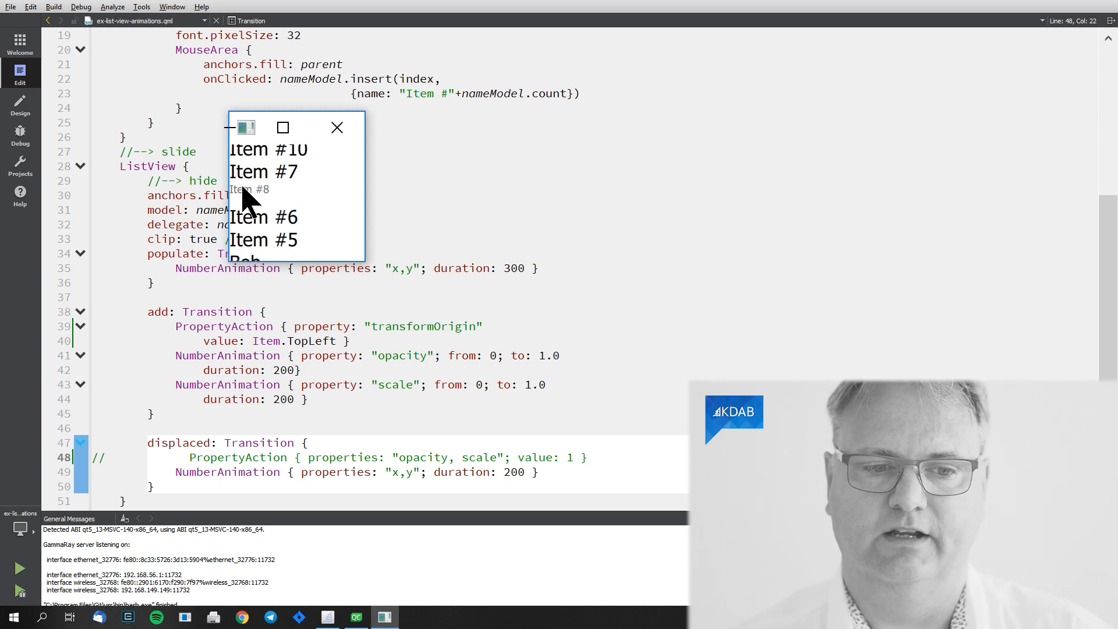
{"action": "mouse_move", "coordinate": [250, 207]}
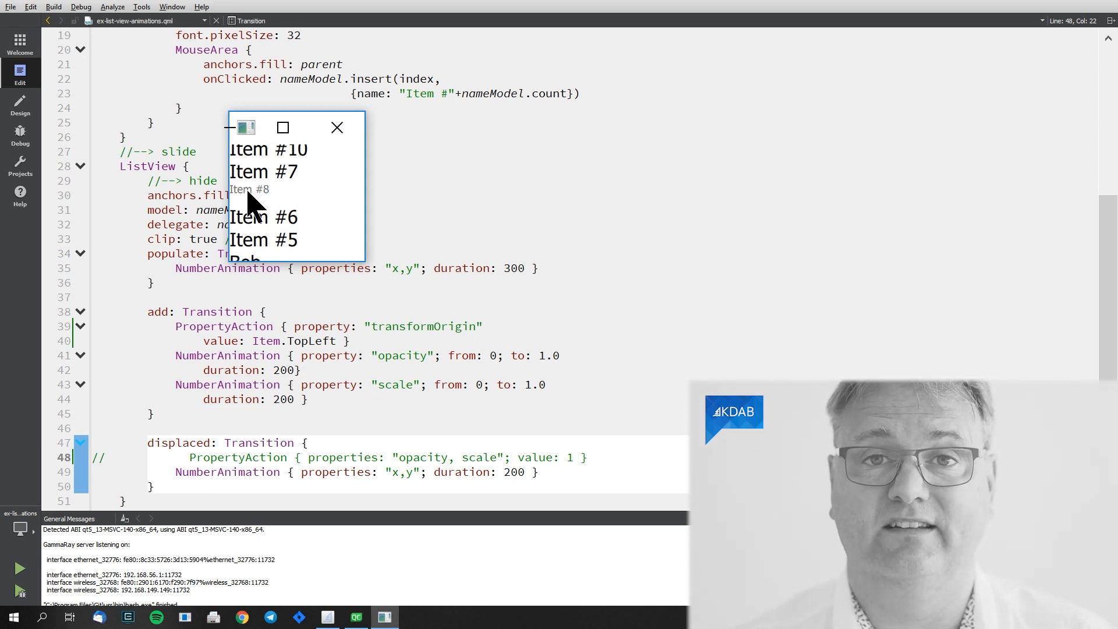
{"action": "mouse_move", "coordinate": [279, 189]}
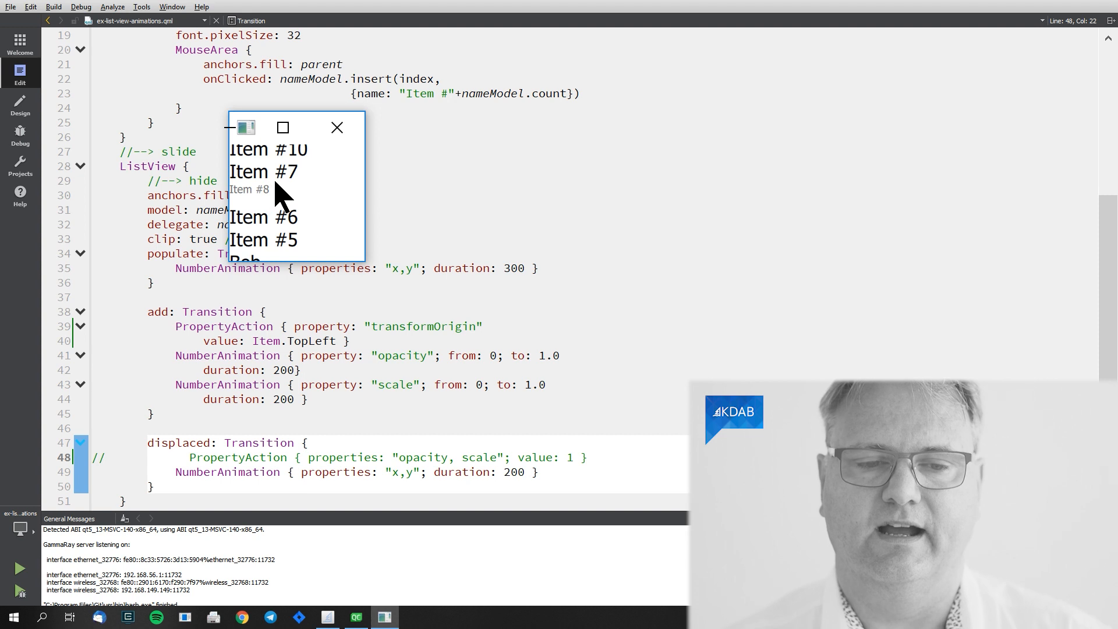
{"action": "left_click", "coordinate": [336, 128]}
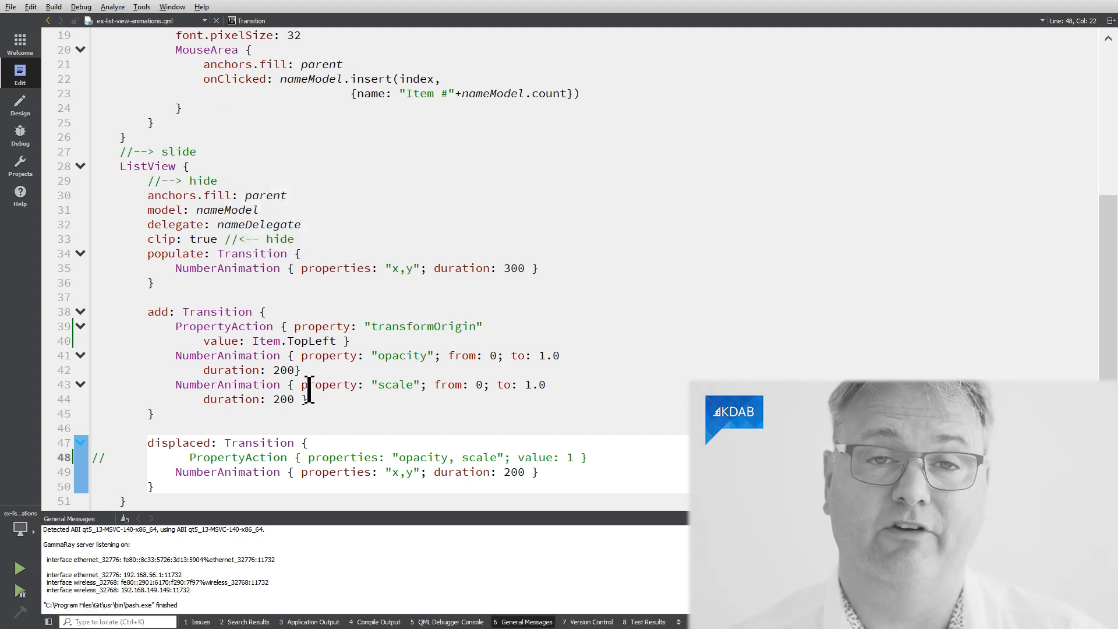
{"action": "mouse_move", "coordinate": [331, 385]}
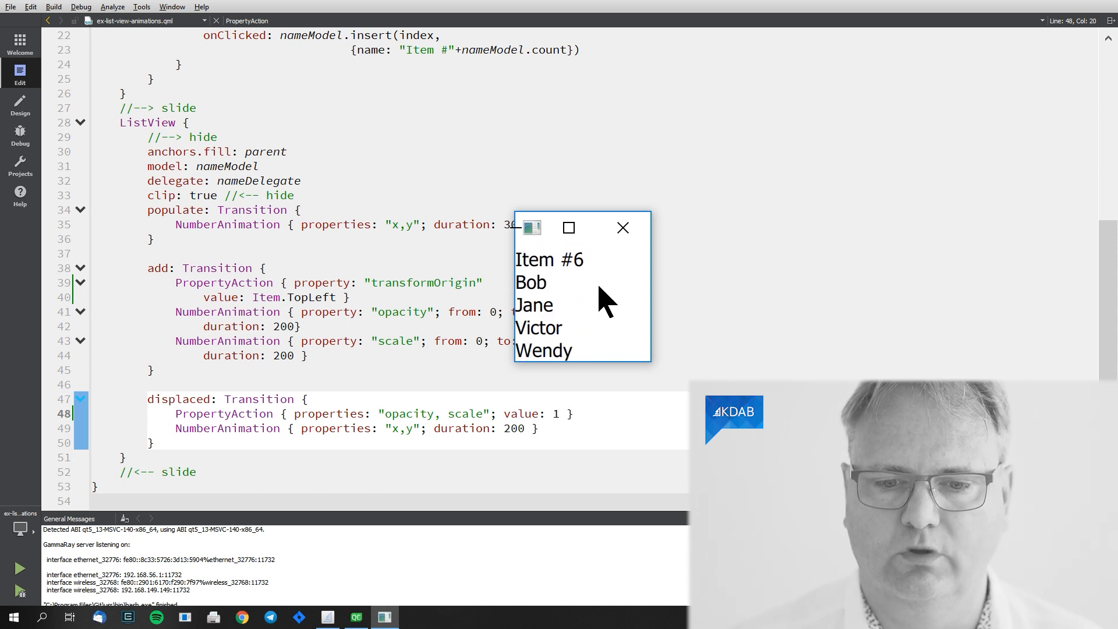
Close the relaunched app after Item #6 appears correctly above Bob.
{"action": "left_click", "coordinate": [622, 228]}
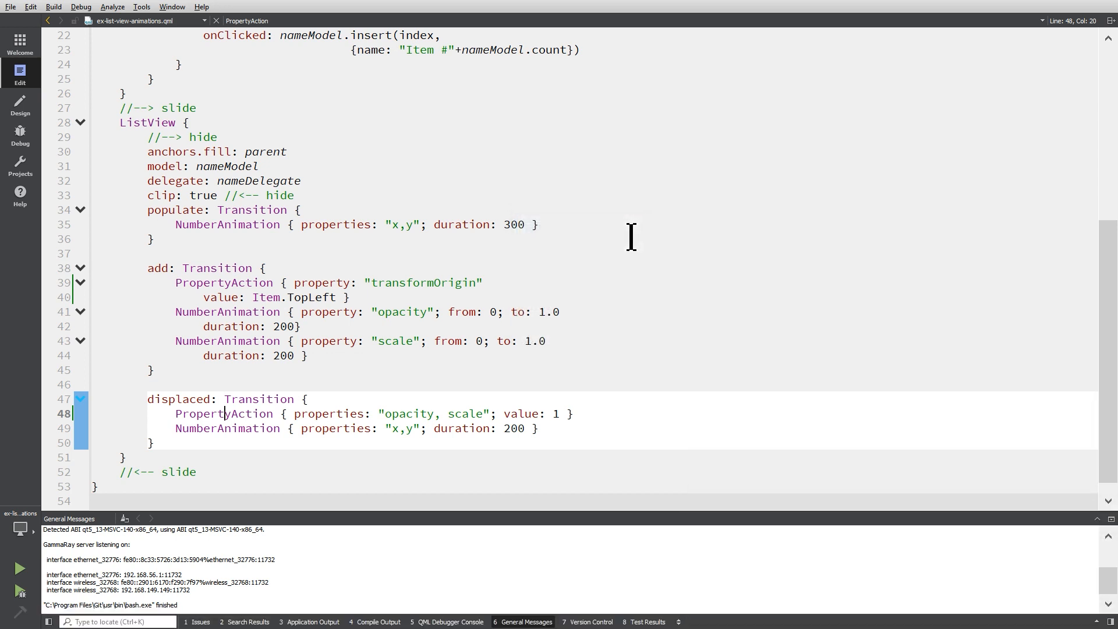